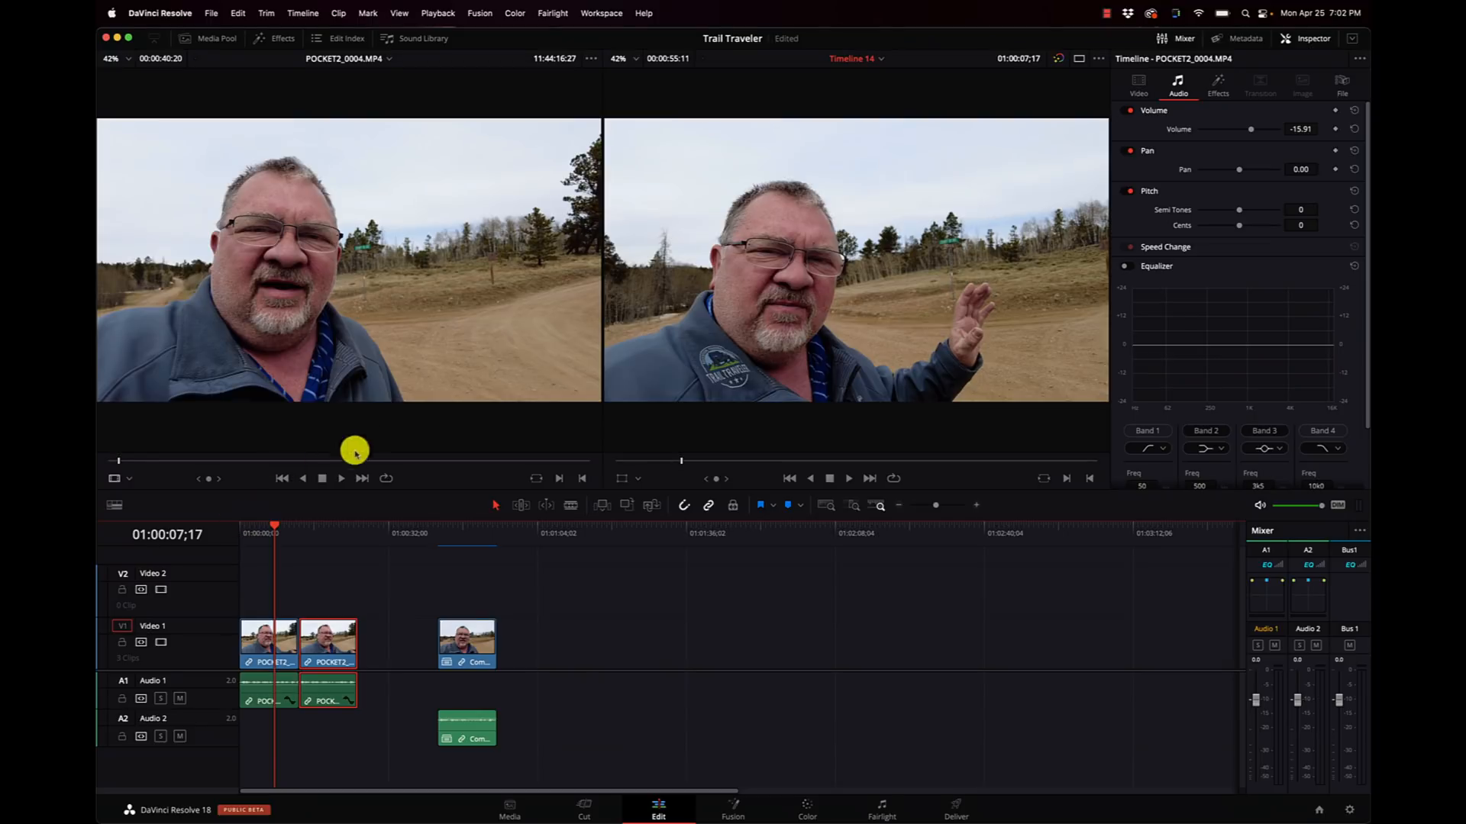
mouse_move(325, 536)
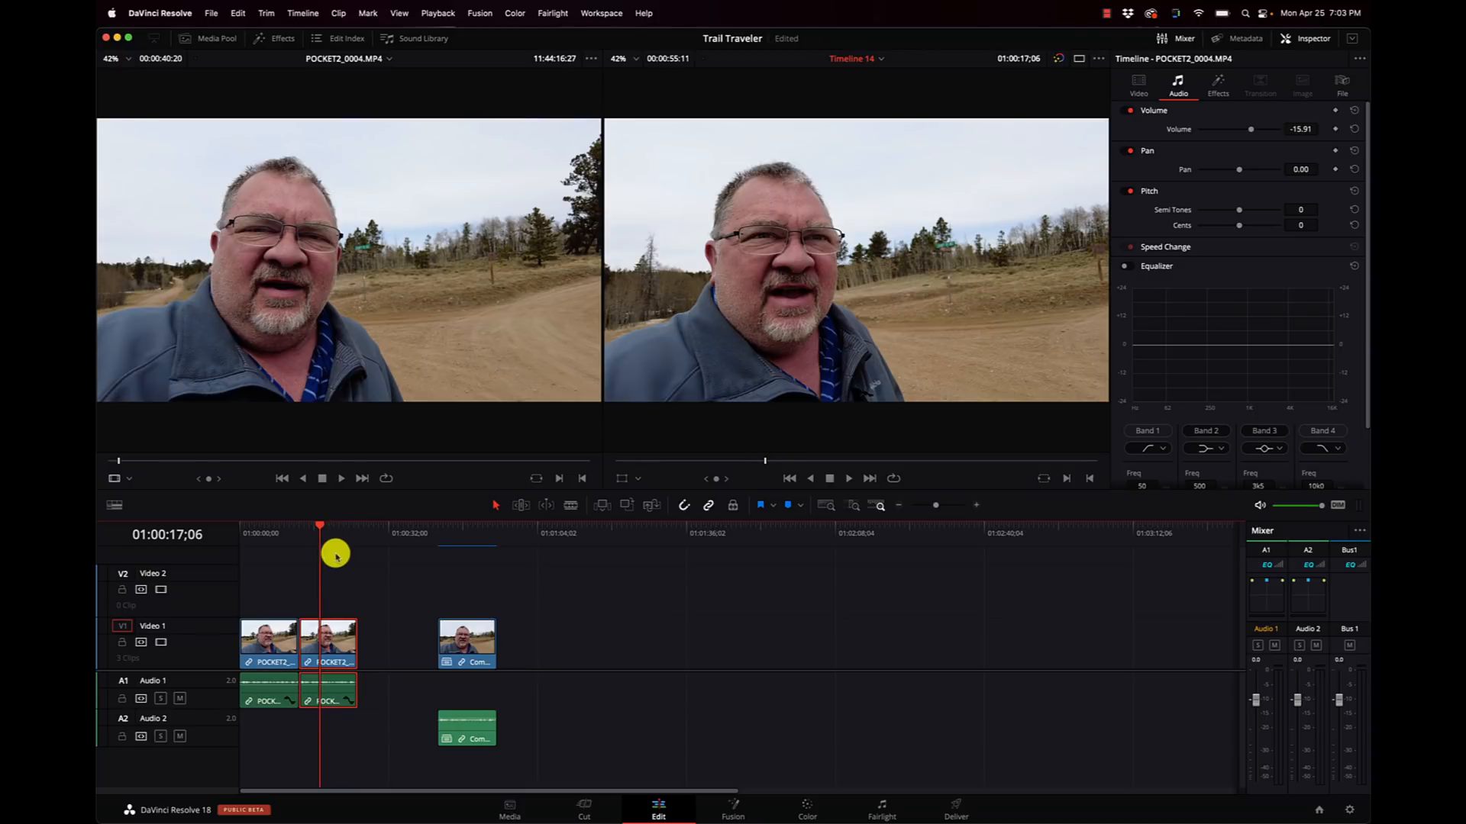
mouse_move(801, 801)
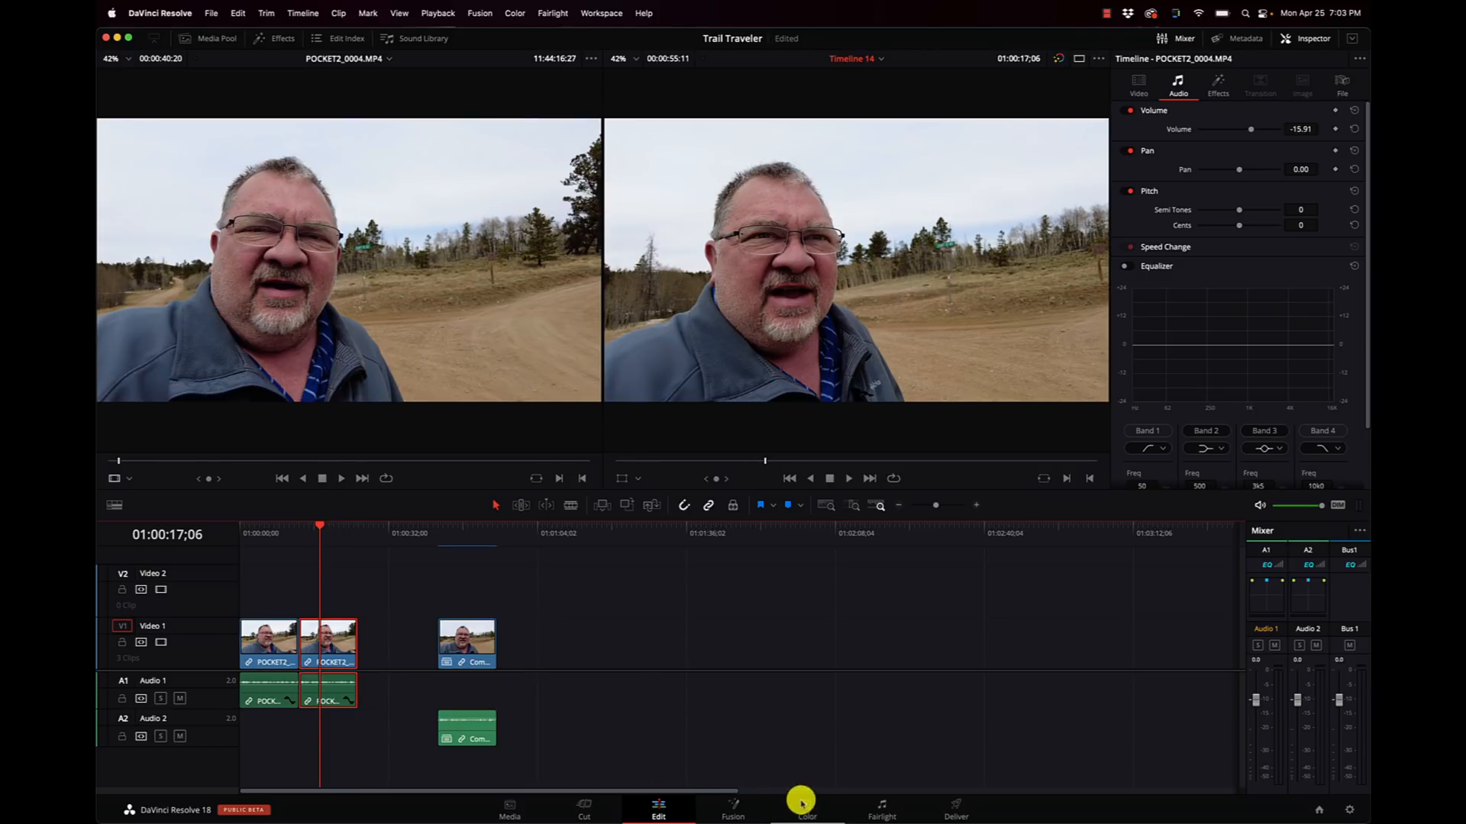
Step: Switch to the Color page to start grading the clip
click(807, 810)
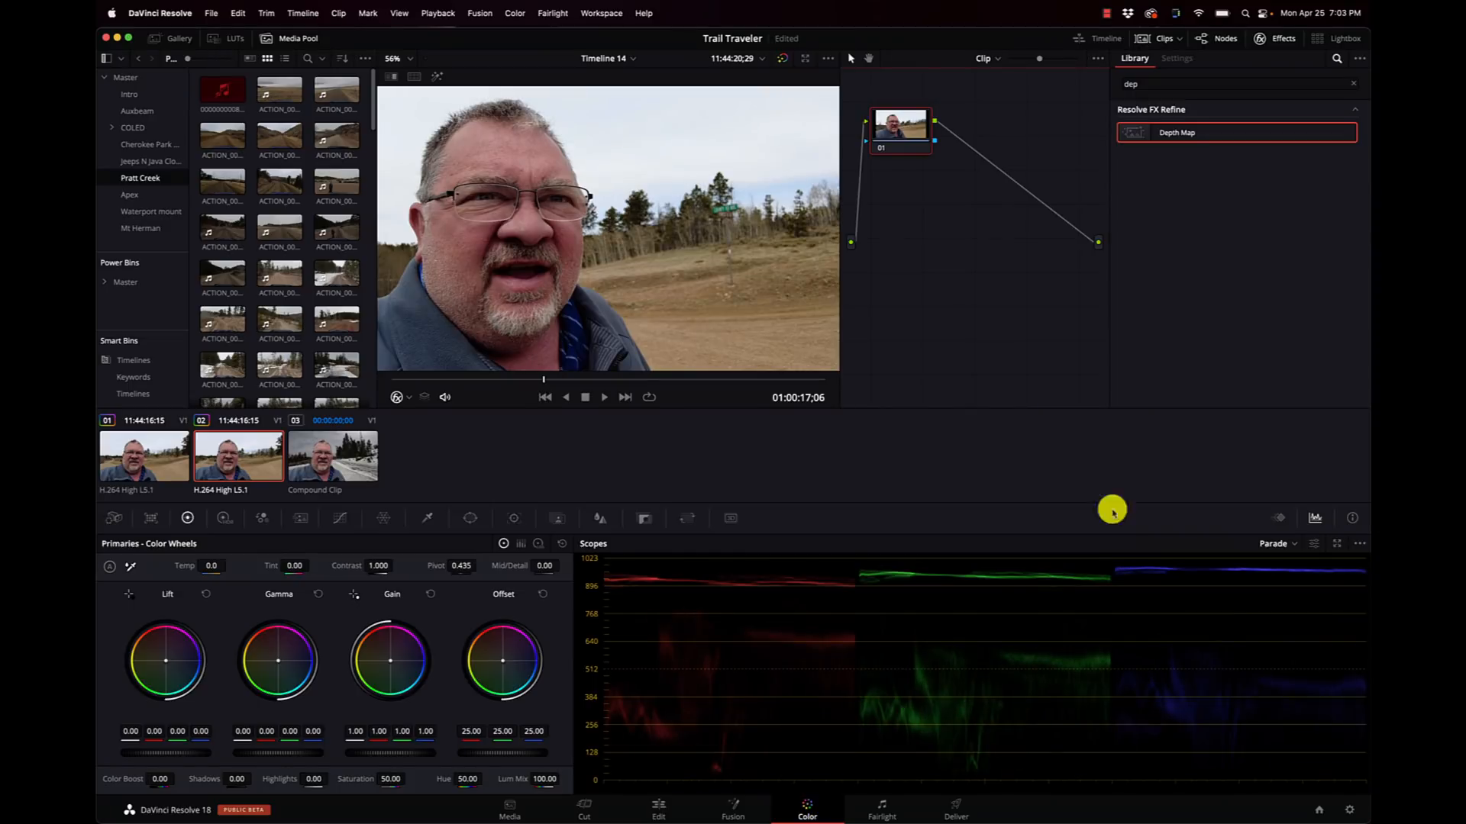
mouse_move(967, 105)
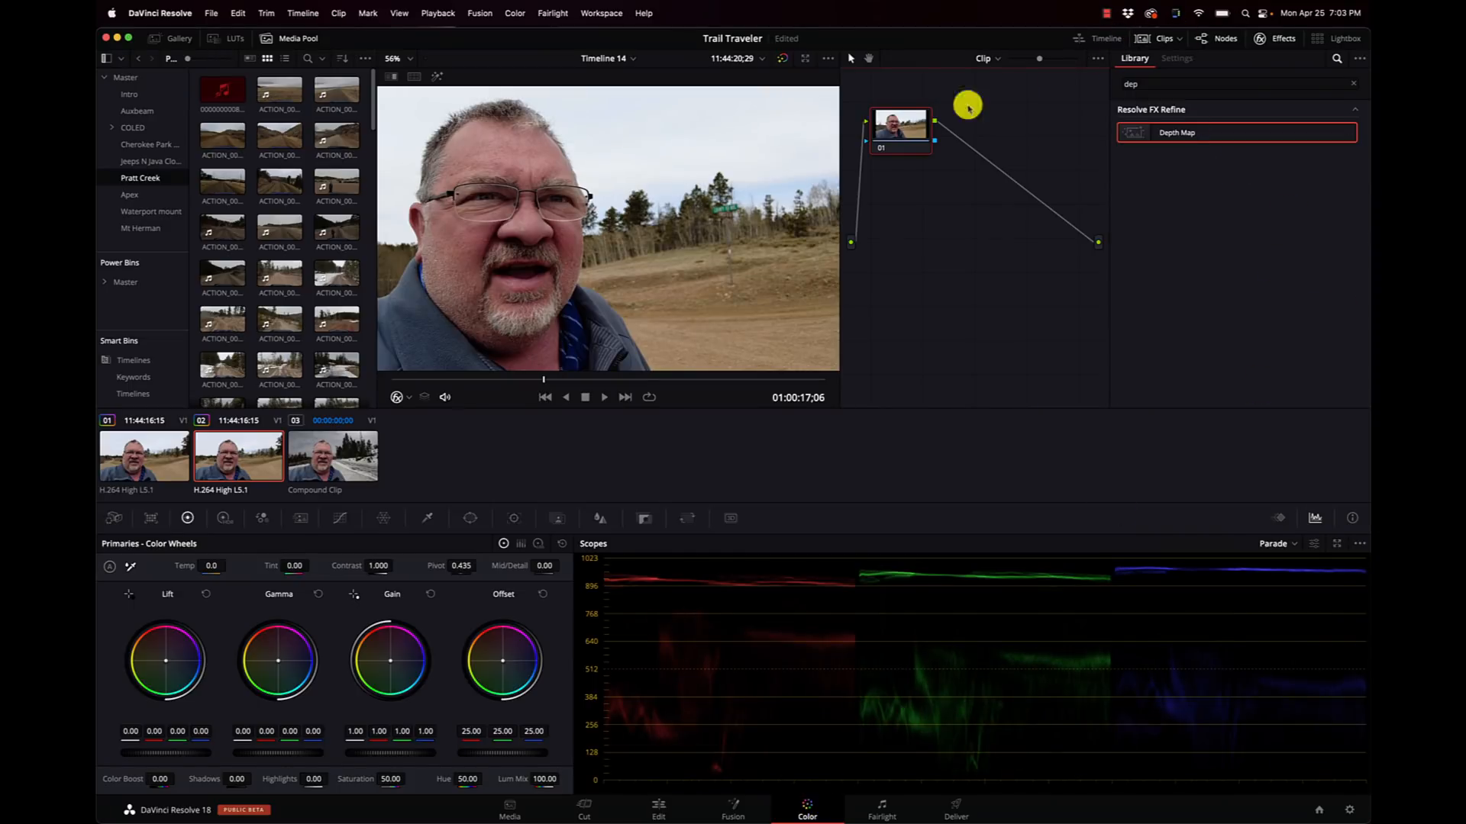
mouse_move(613, 182)
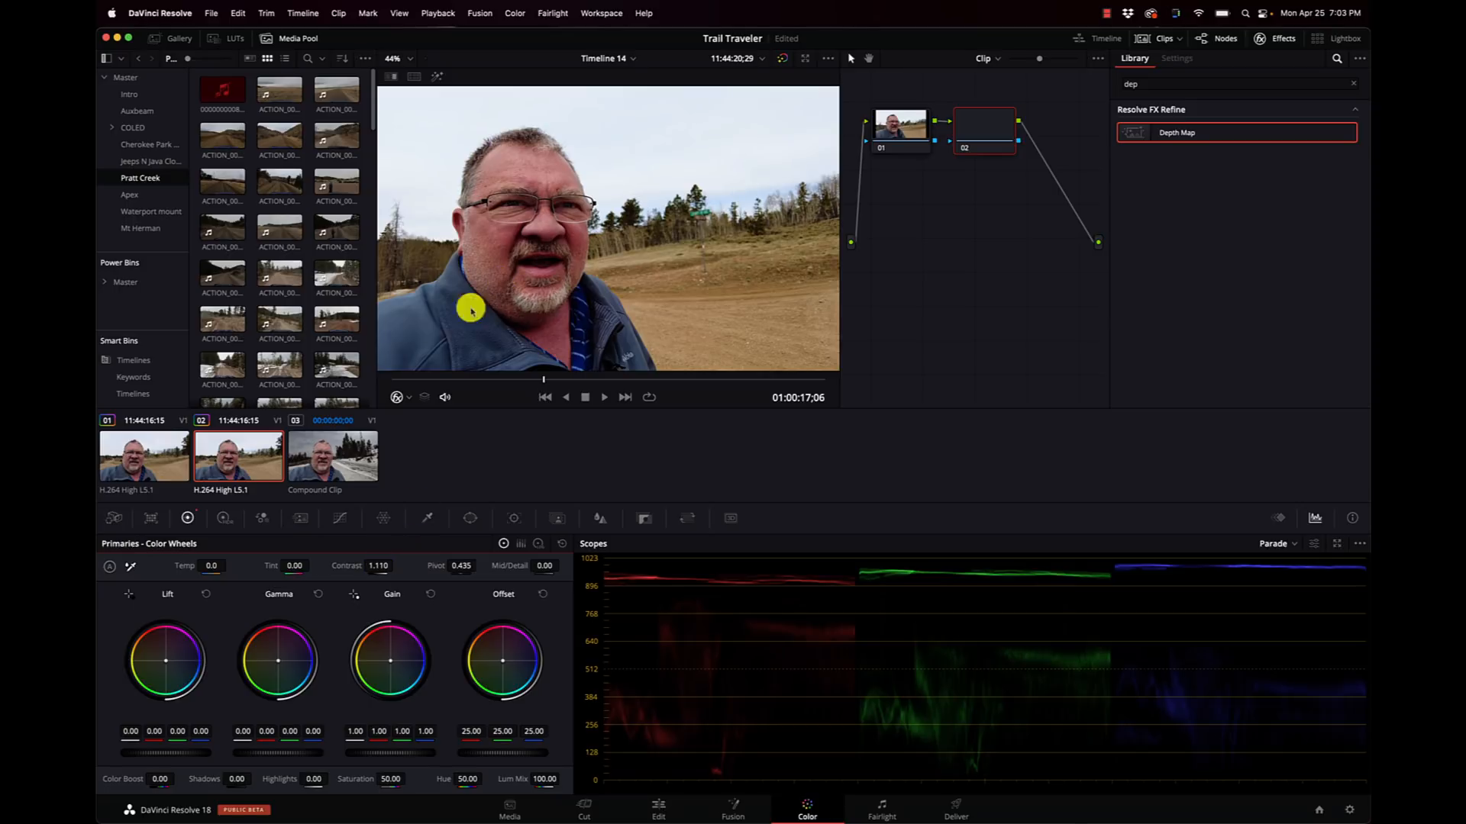
mouse_move(237, 779)
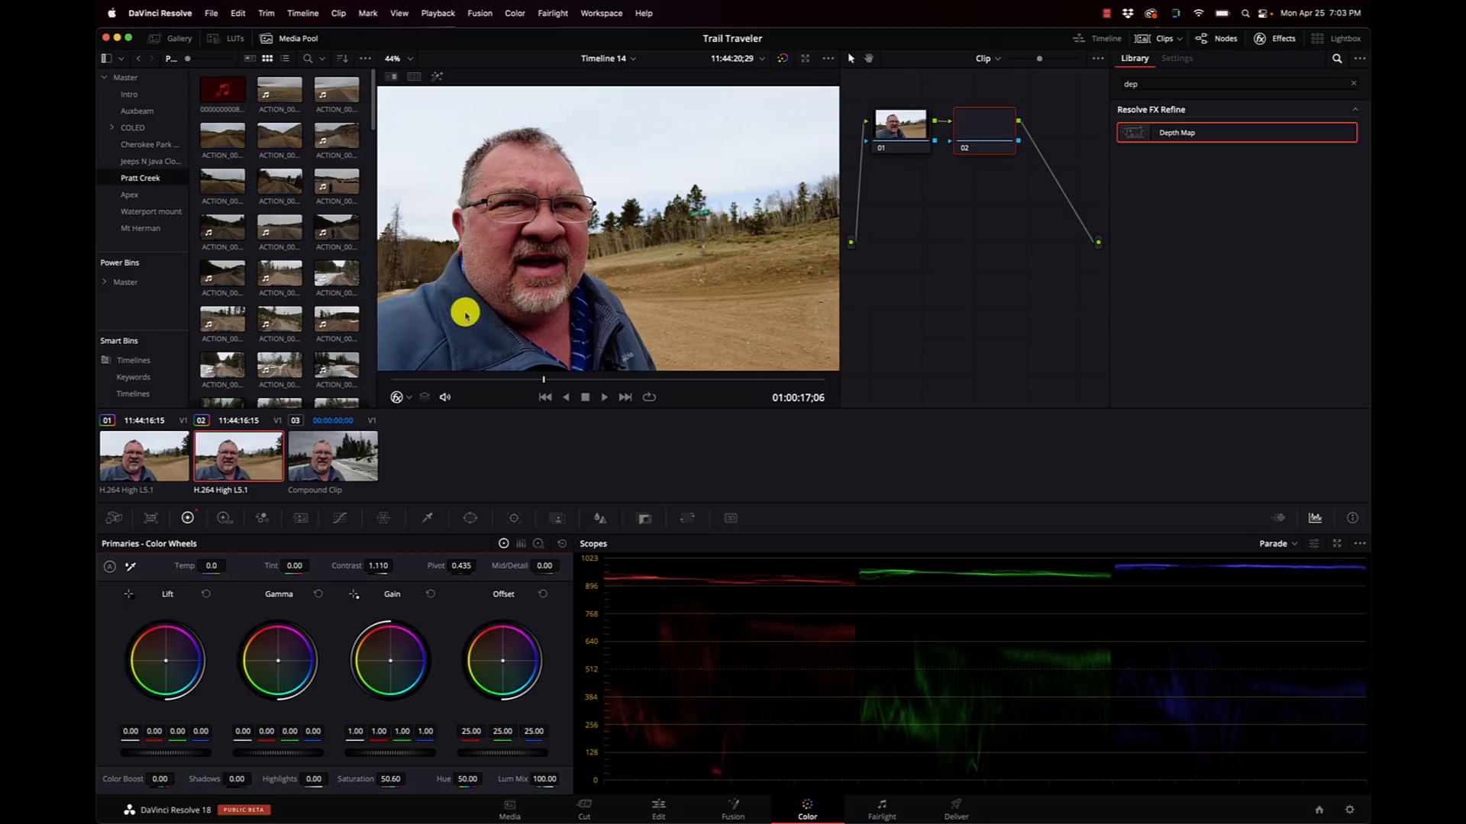
mouse_move(385, 551)
text(surf)
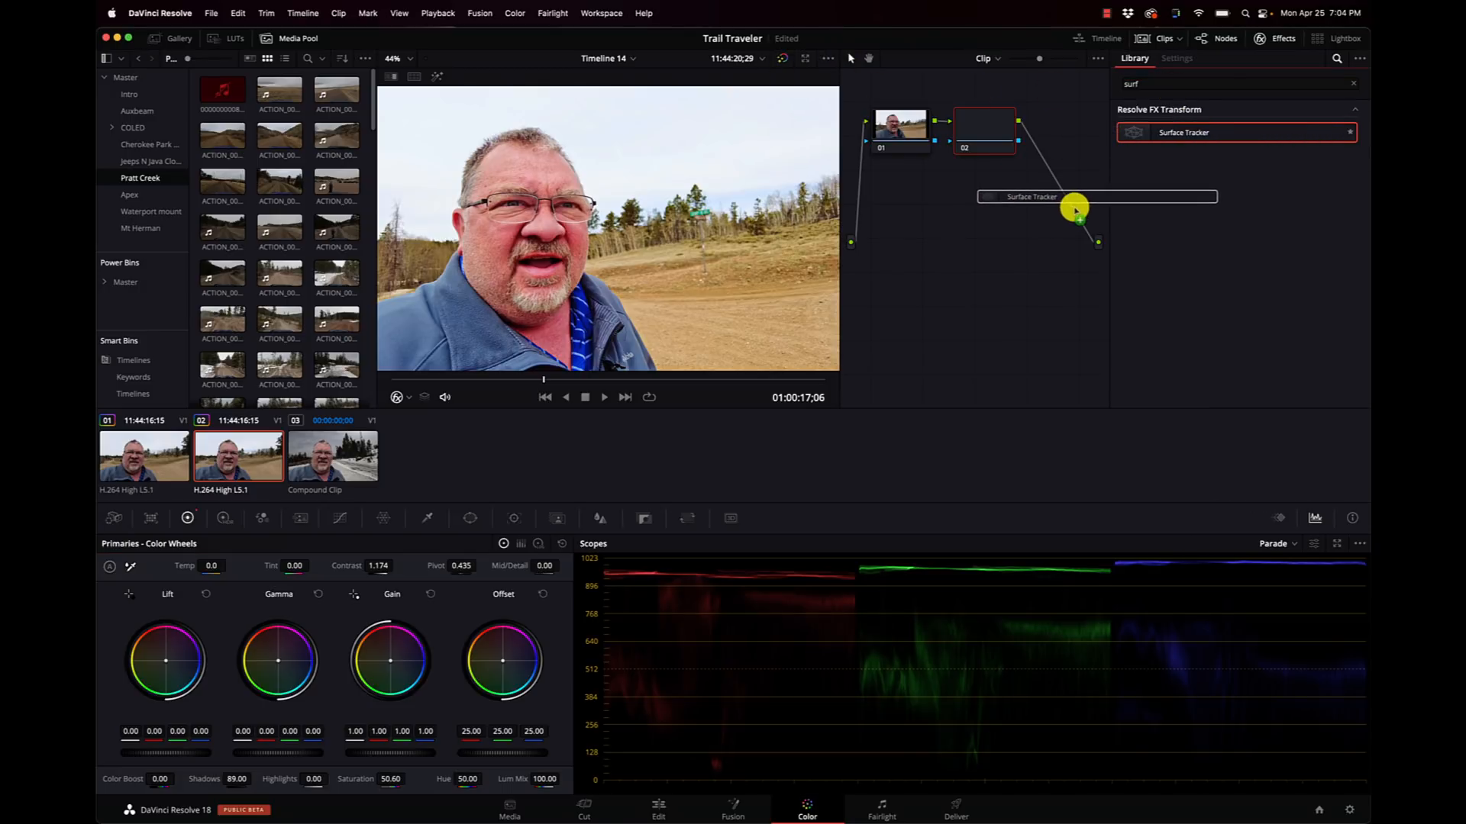
Step: Add a Surface Tracker node and start tracing a boundary around the jacket's left chest
click(1177, 58)
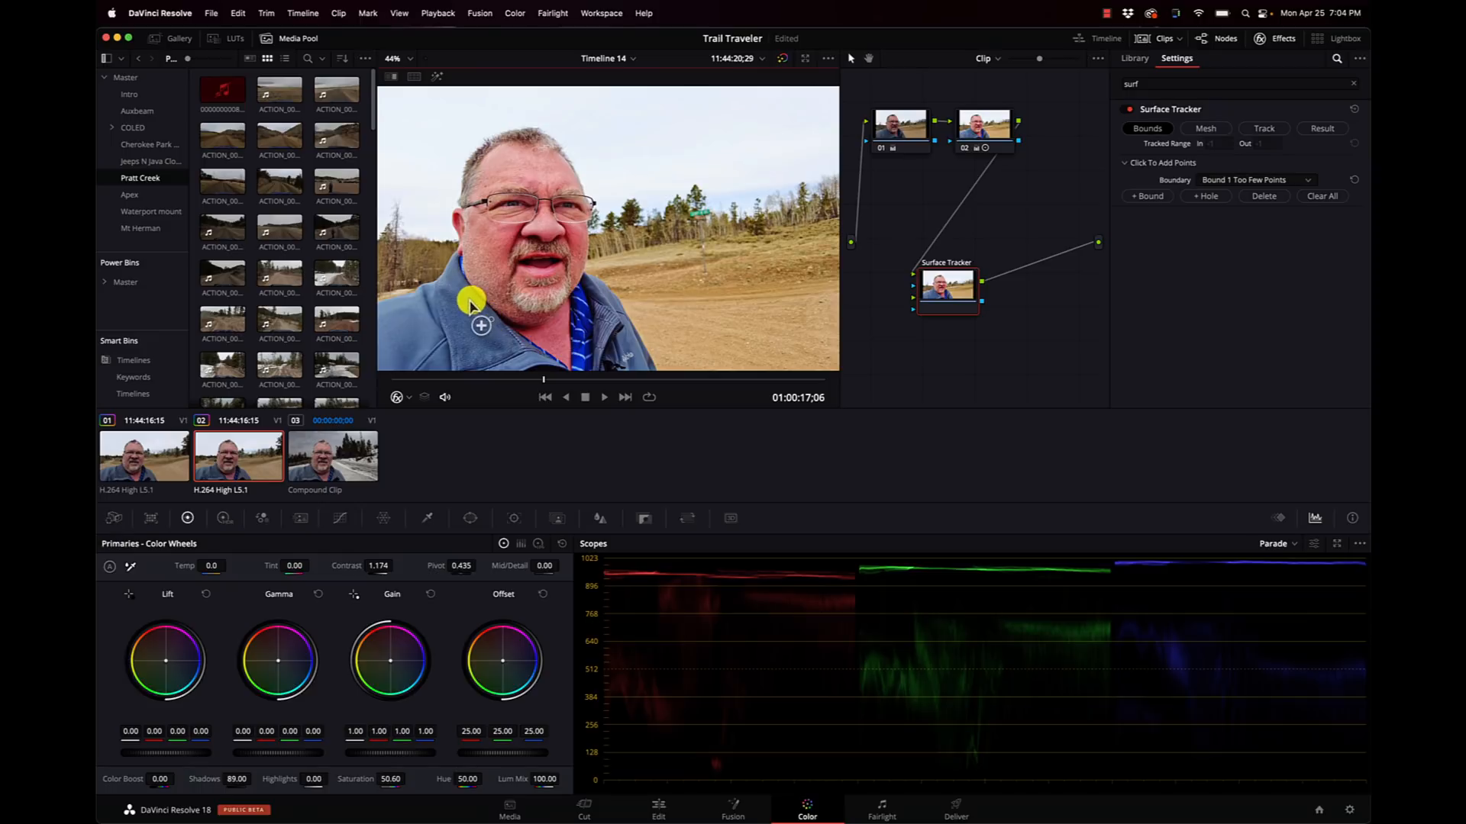
mouse_move(440, 308)
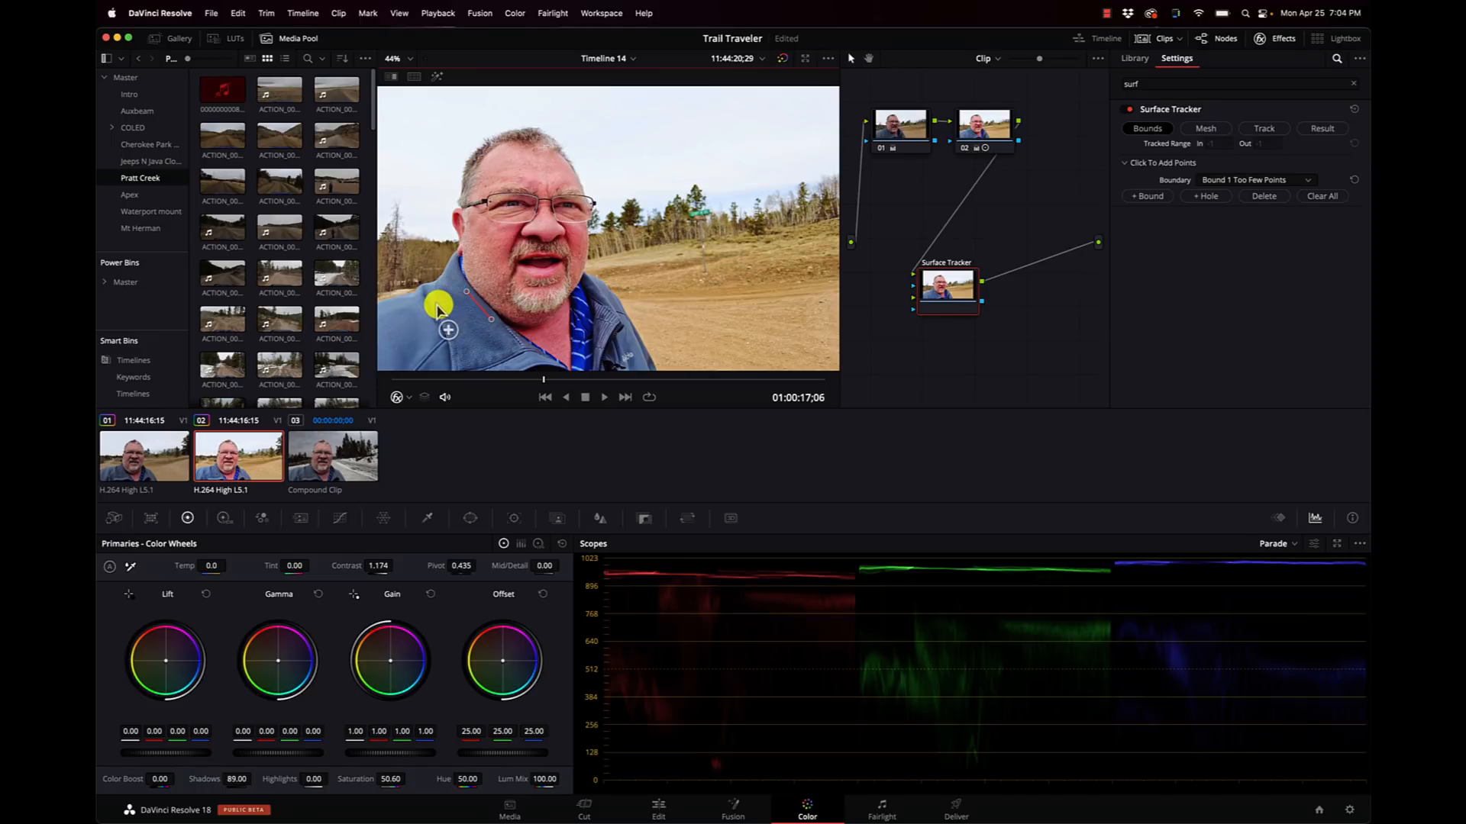
click(448, 329)
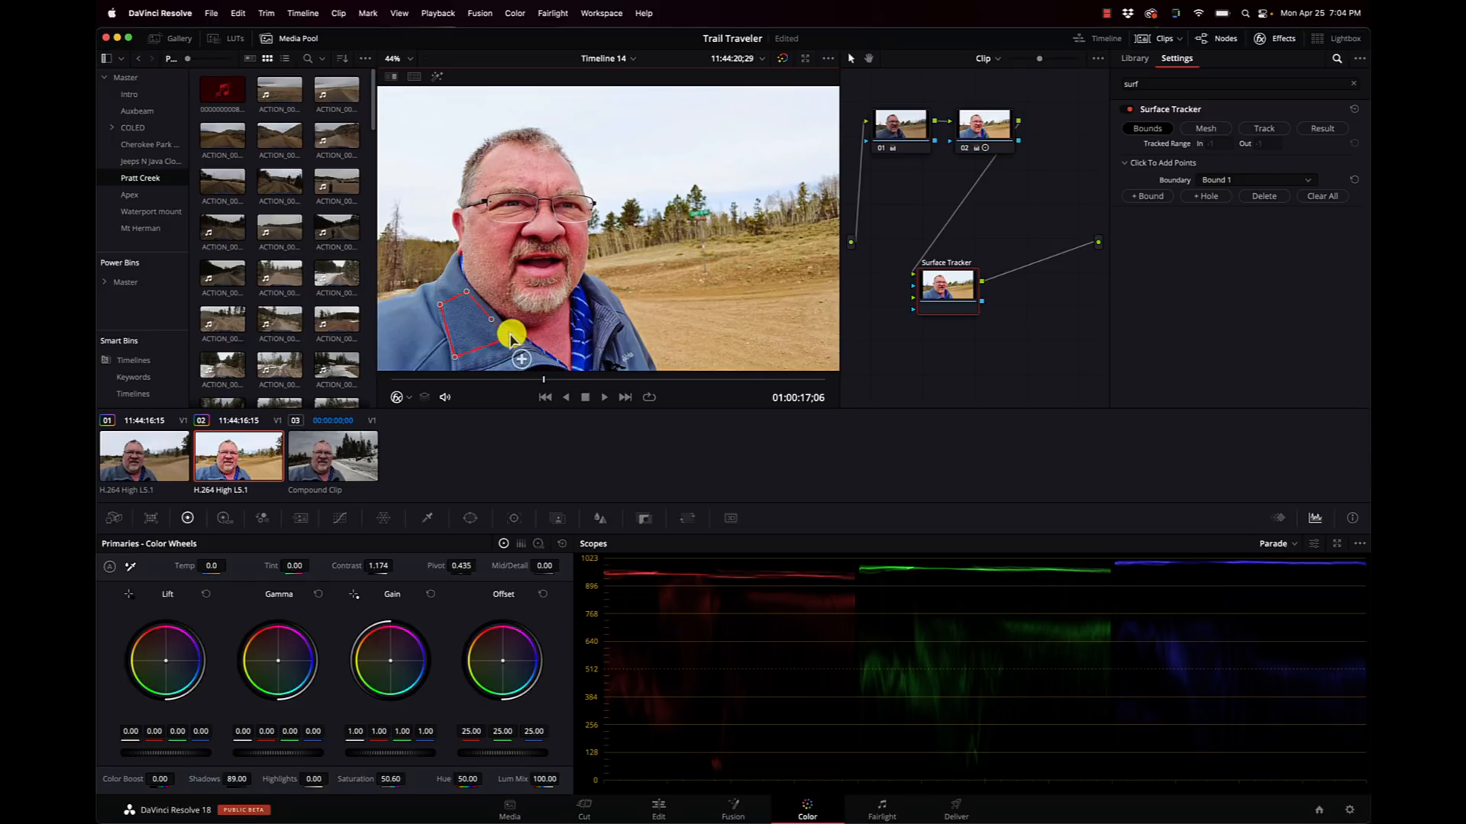
mouse_move(1180, 120)
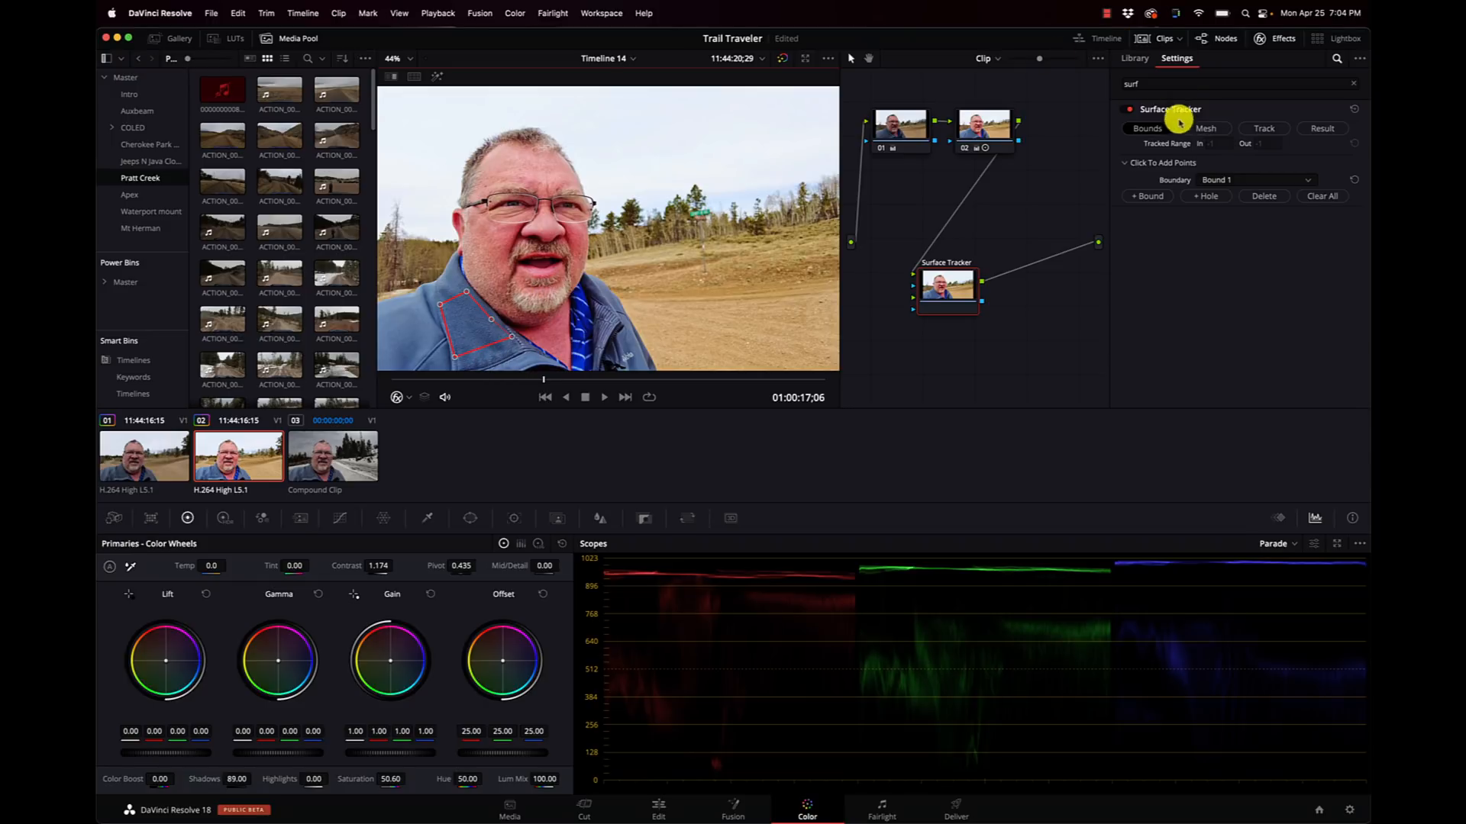
Step: Generate a tracking mesh inside the jacket boundary, then show the Track options
click(1206, 128)
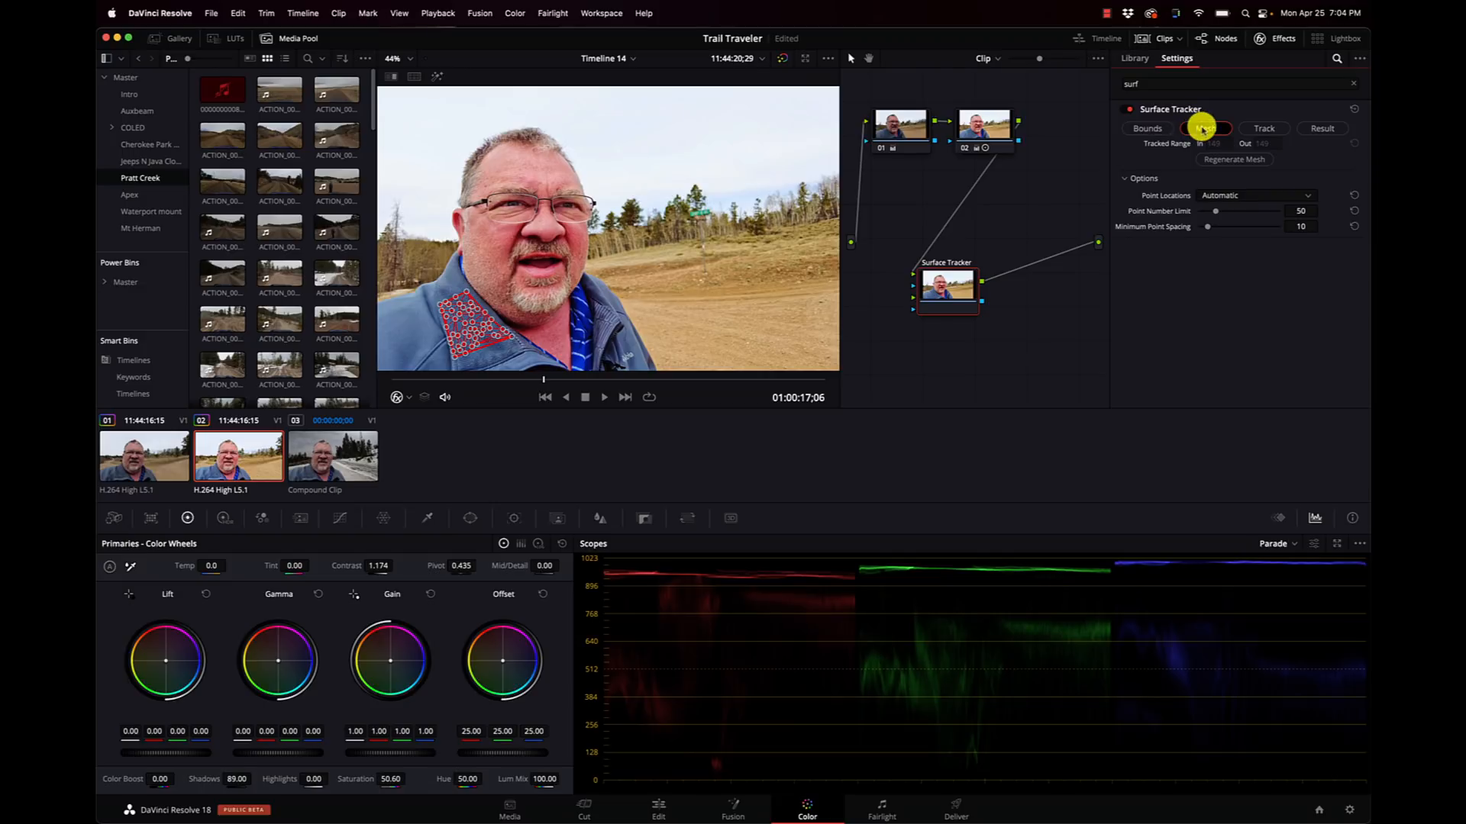
click(1207, 128)
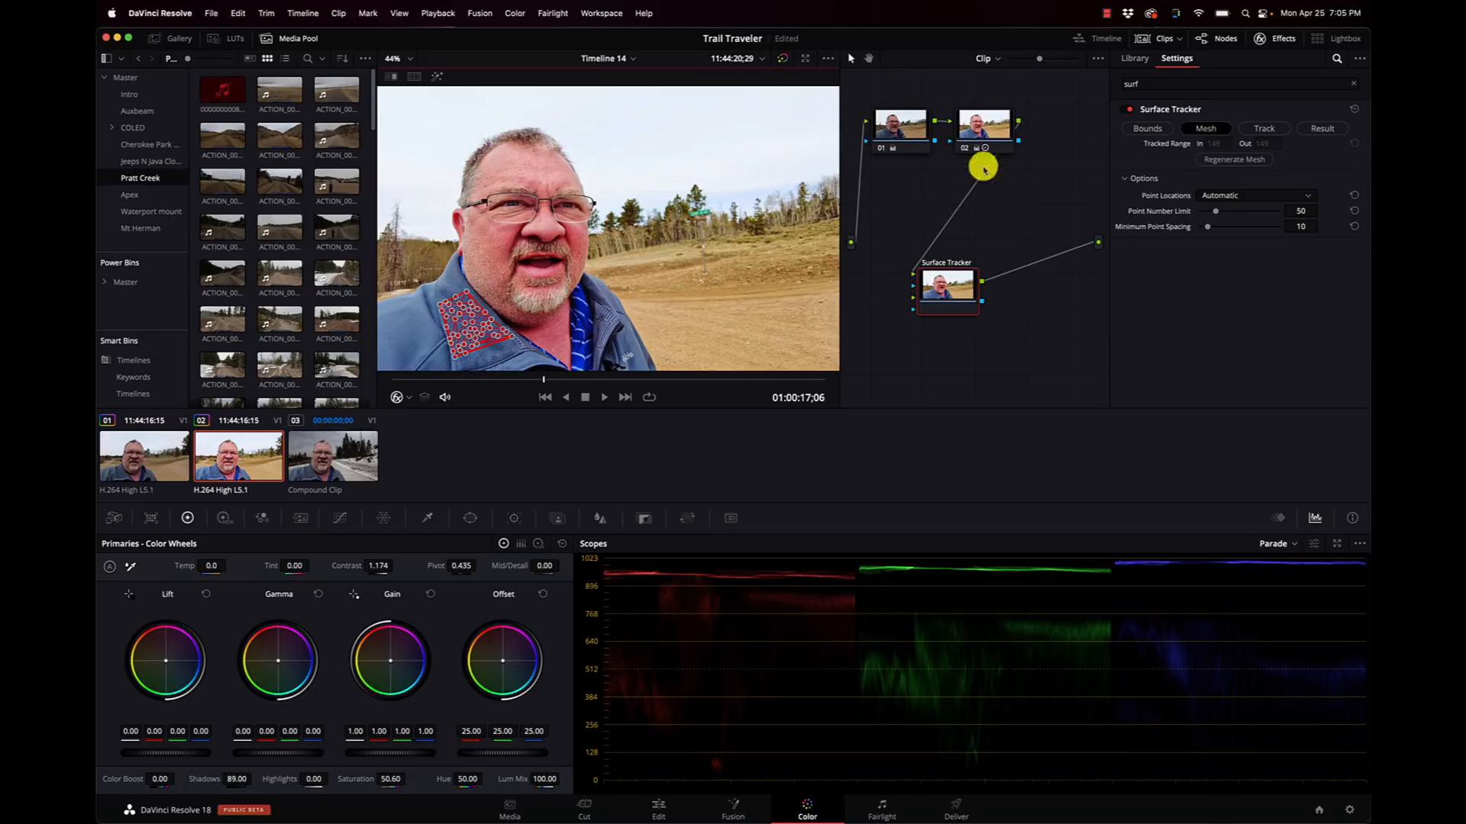
mouse_move(1175, 199)
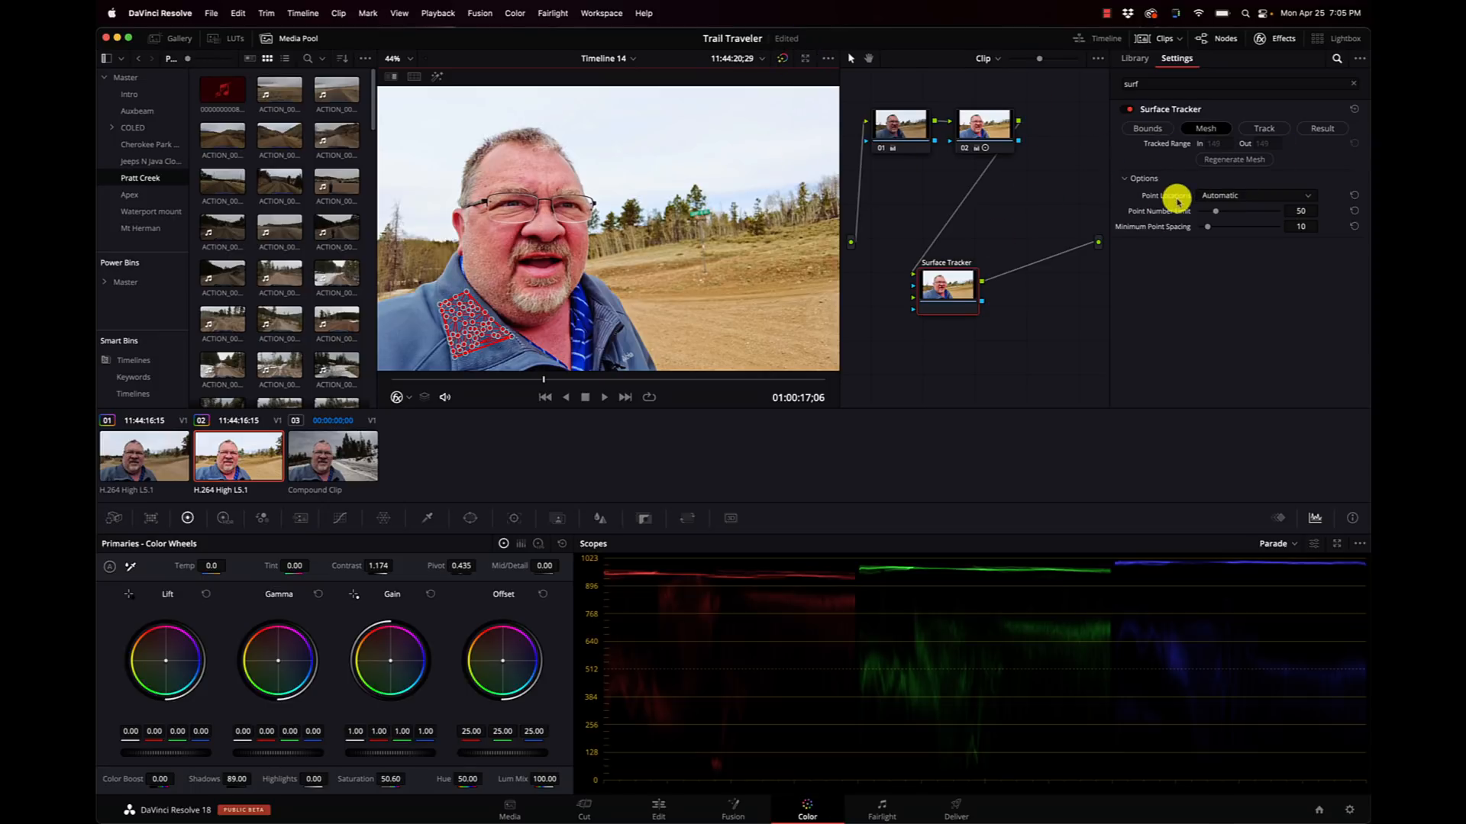
click(1262, 128)
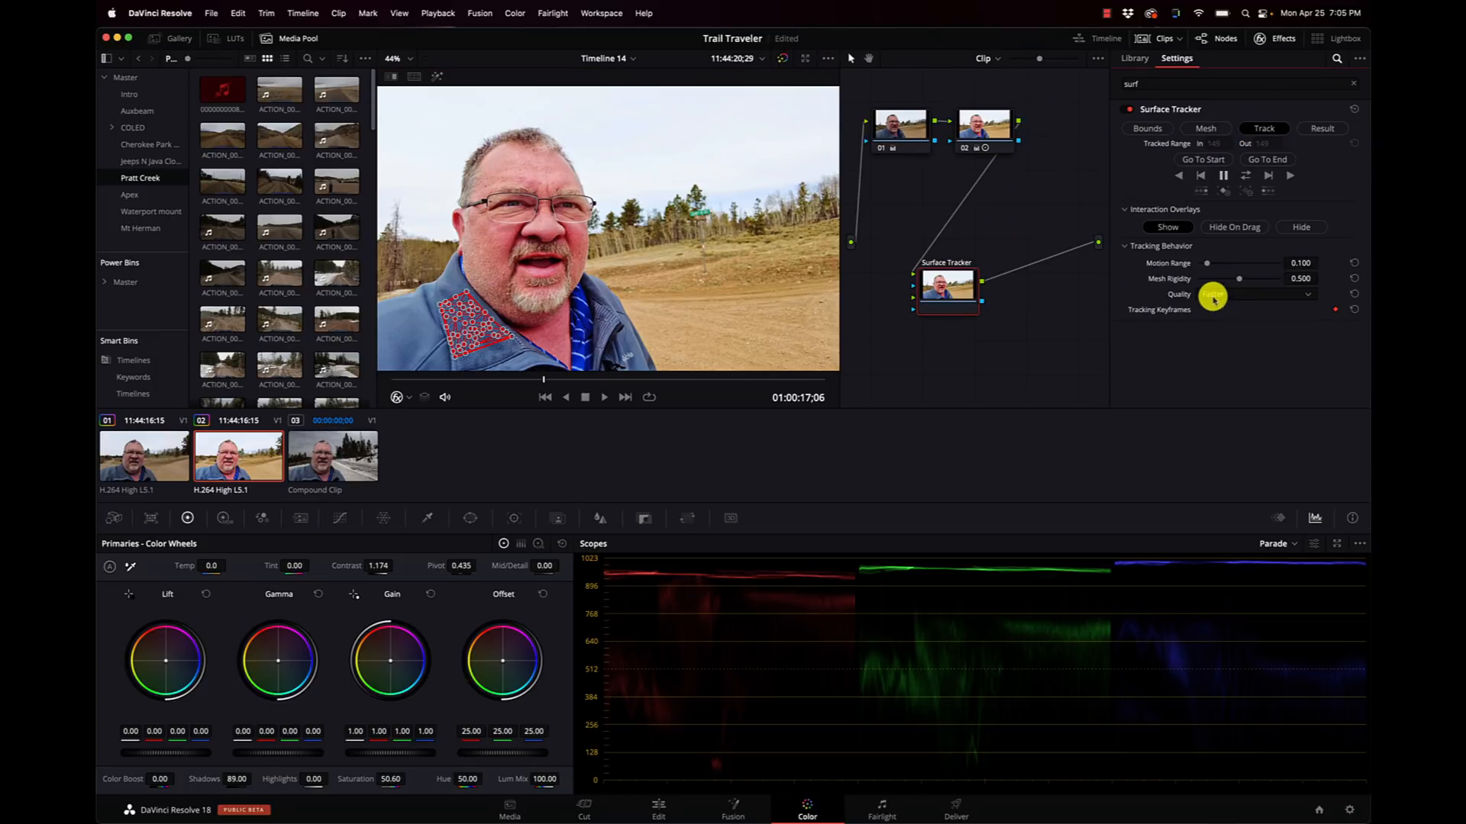
Step: Set the Surface Tracker's tracking quality to Better
click(1257, 293)
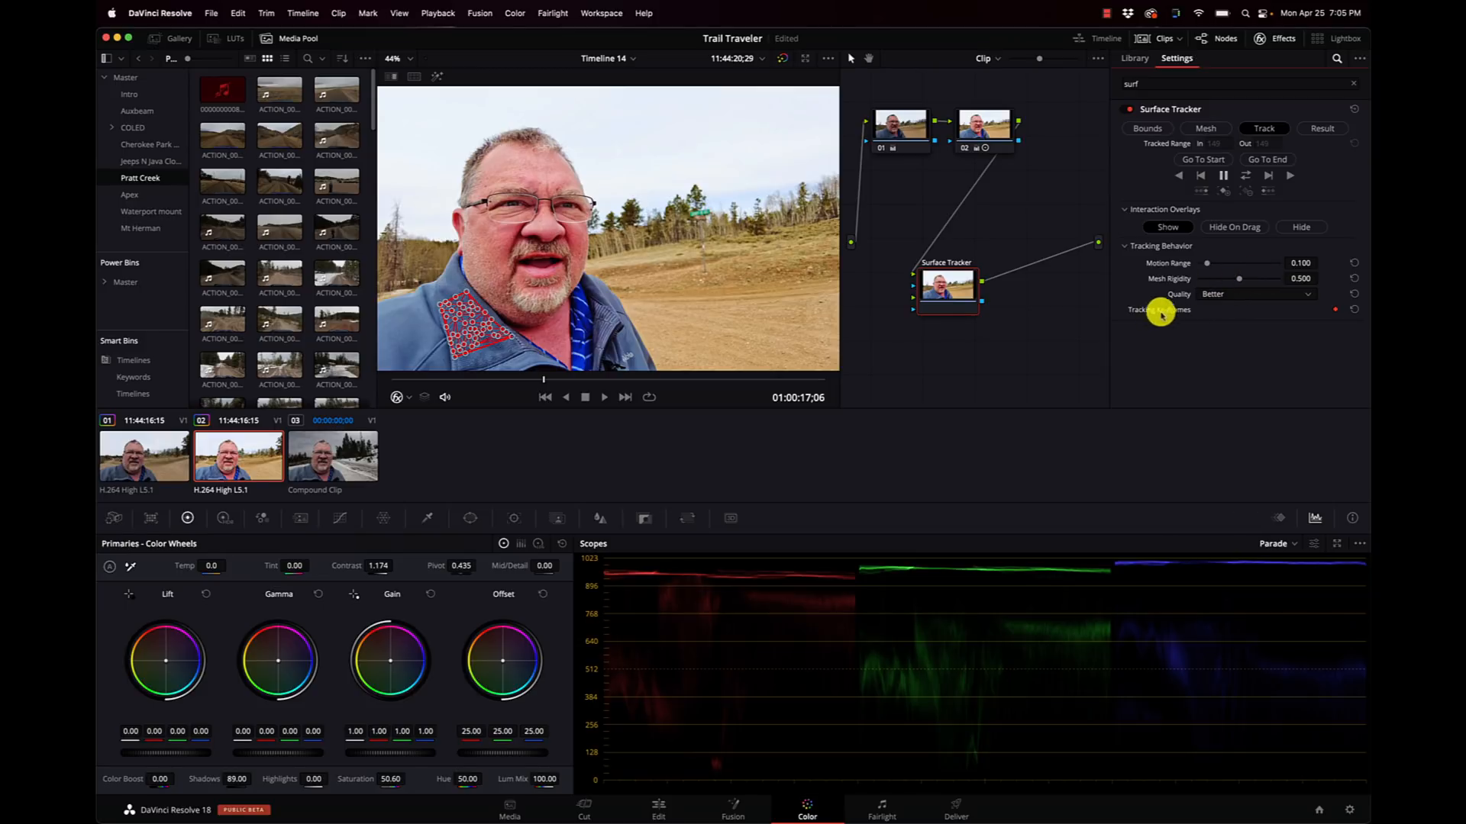
mouse_move(1206, 188)
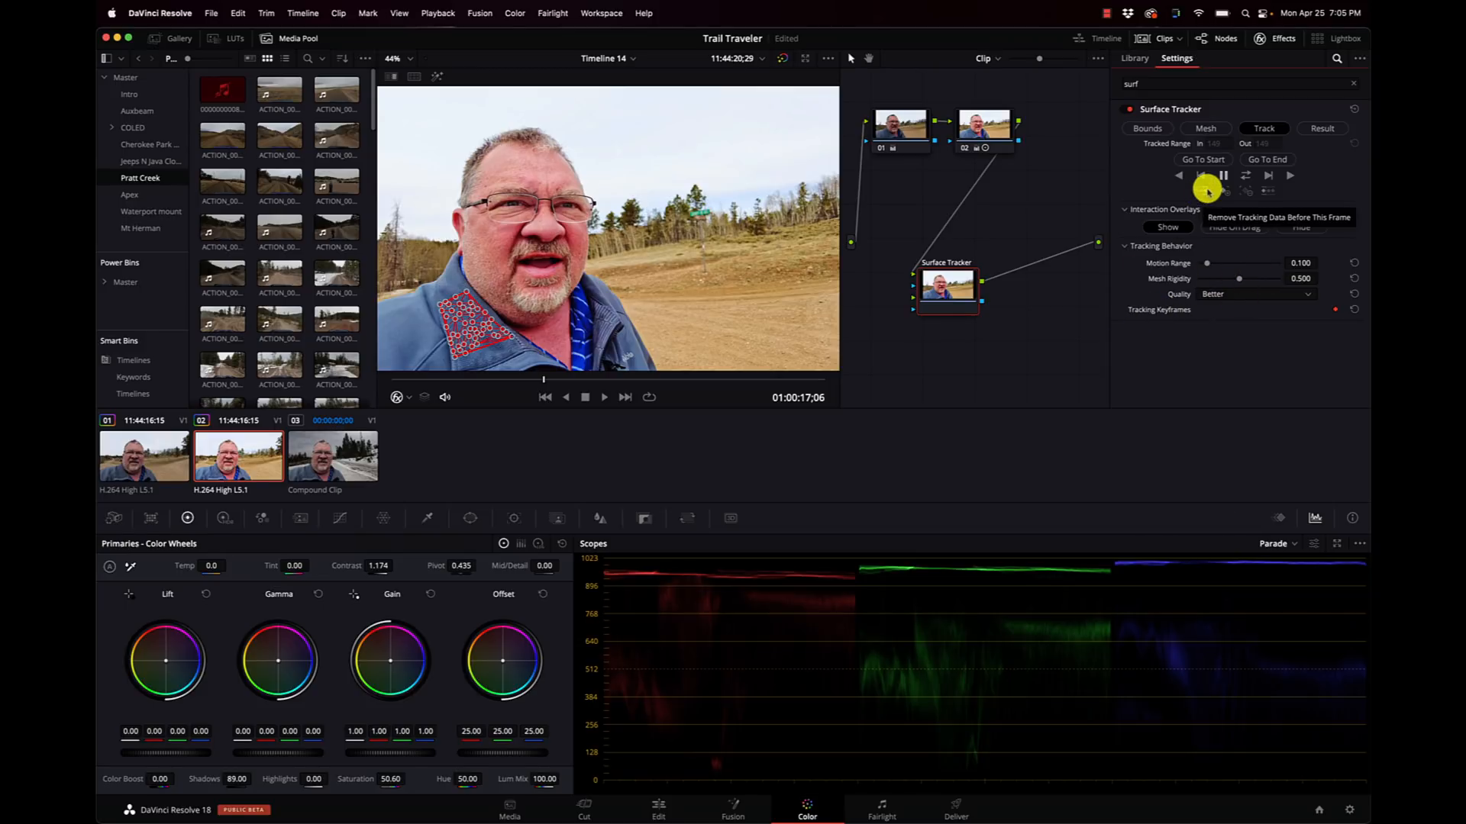
mouse_move(1228, 292)
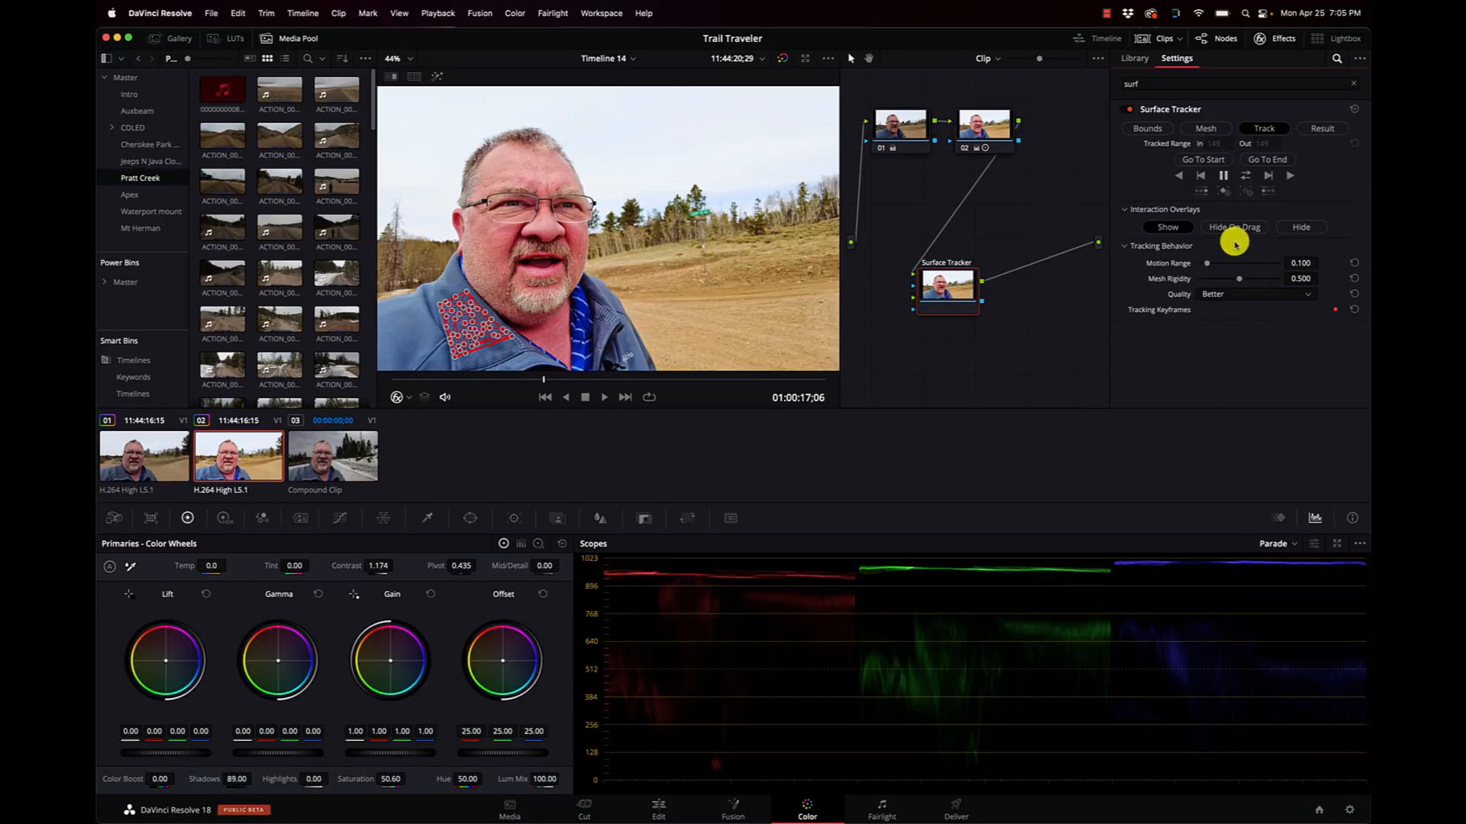
mouse_move(1245, 179)
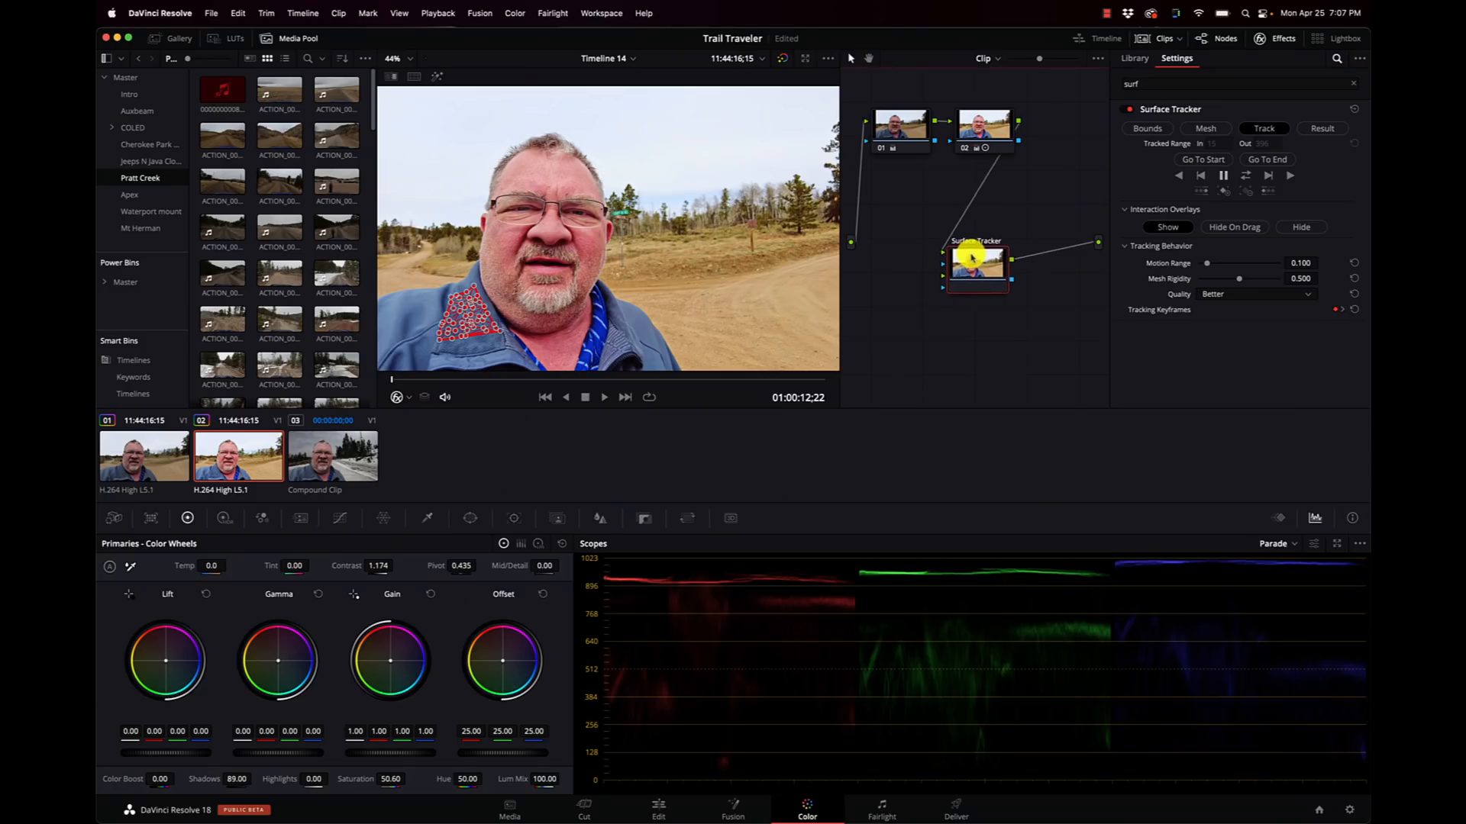
Step: Select the Surface Tracker node after tracking the jacket mesh
click(1321, 128)
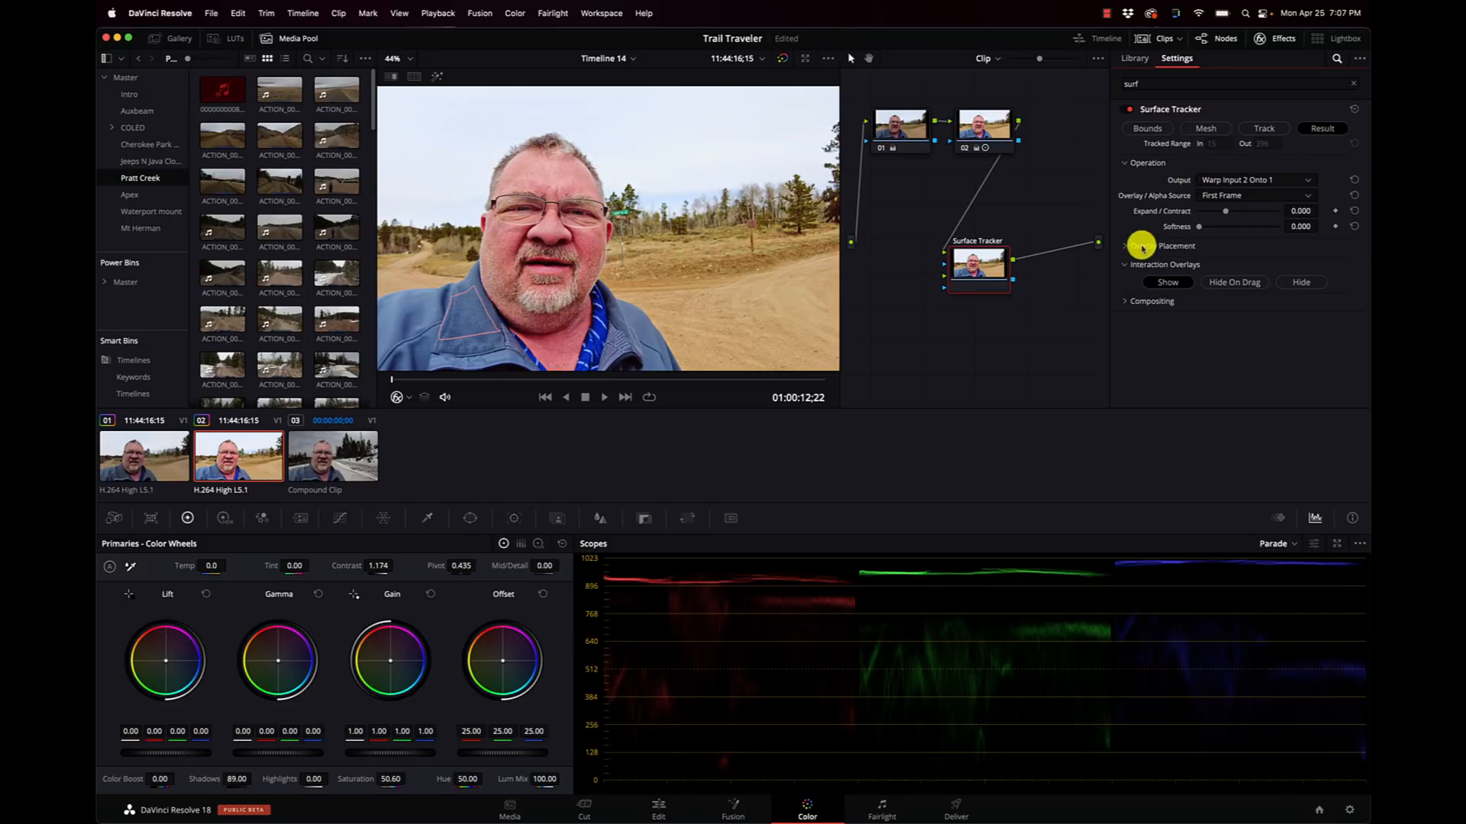
Step: Expand Overlay Placement and drag the overlay corners into a small tilted patch on the chest
click(1125, 246)
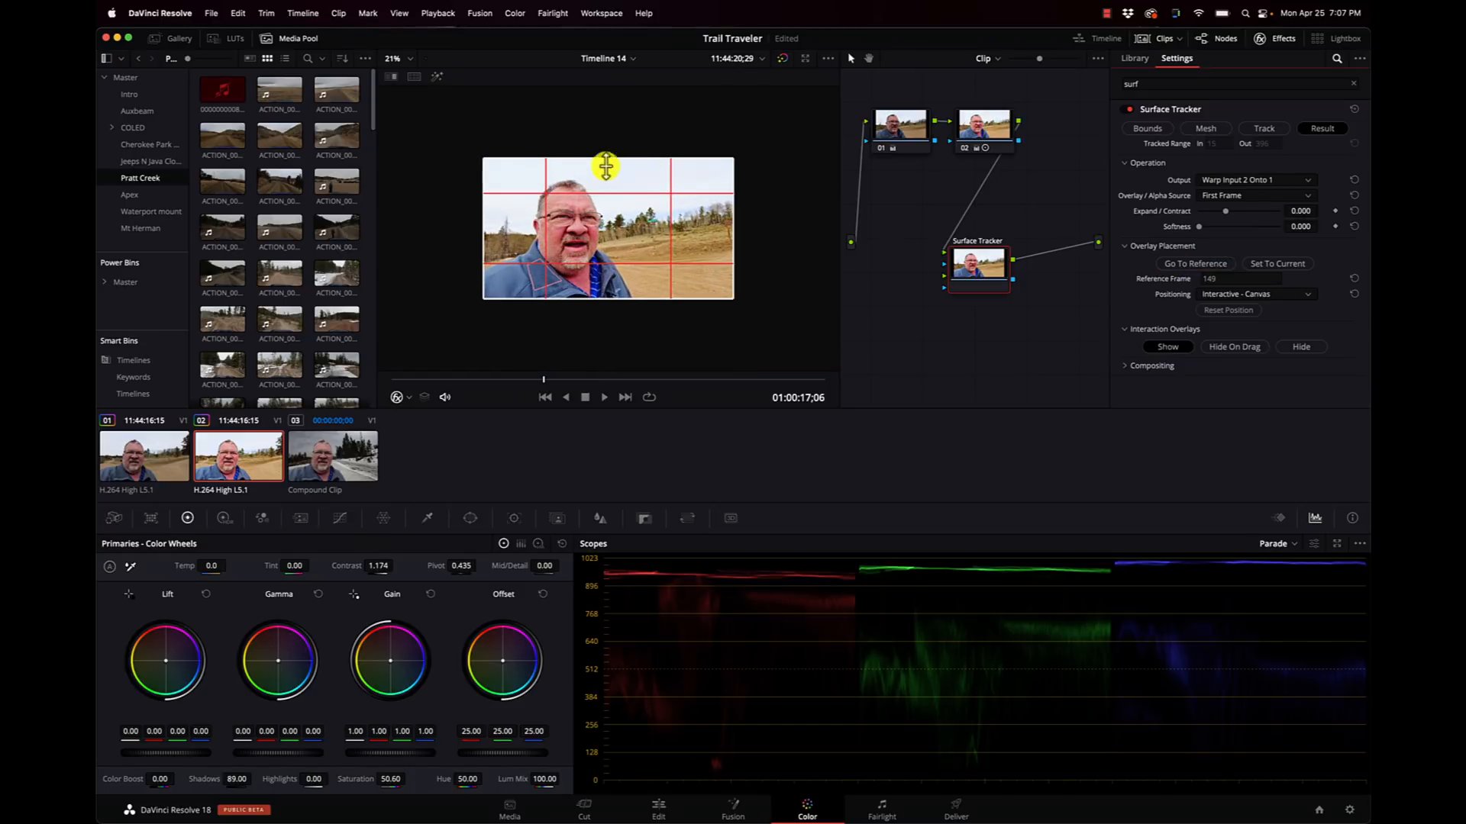
drag(605, 167, 582, 226)
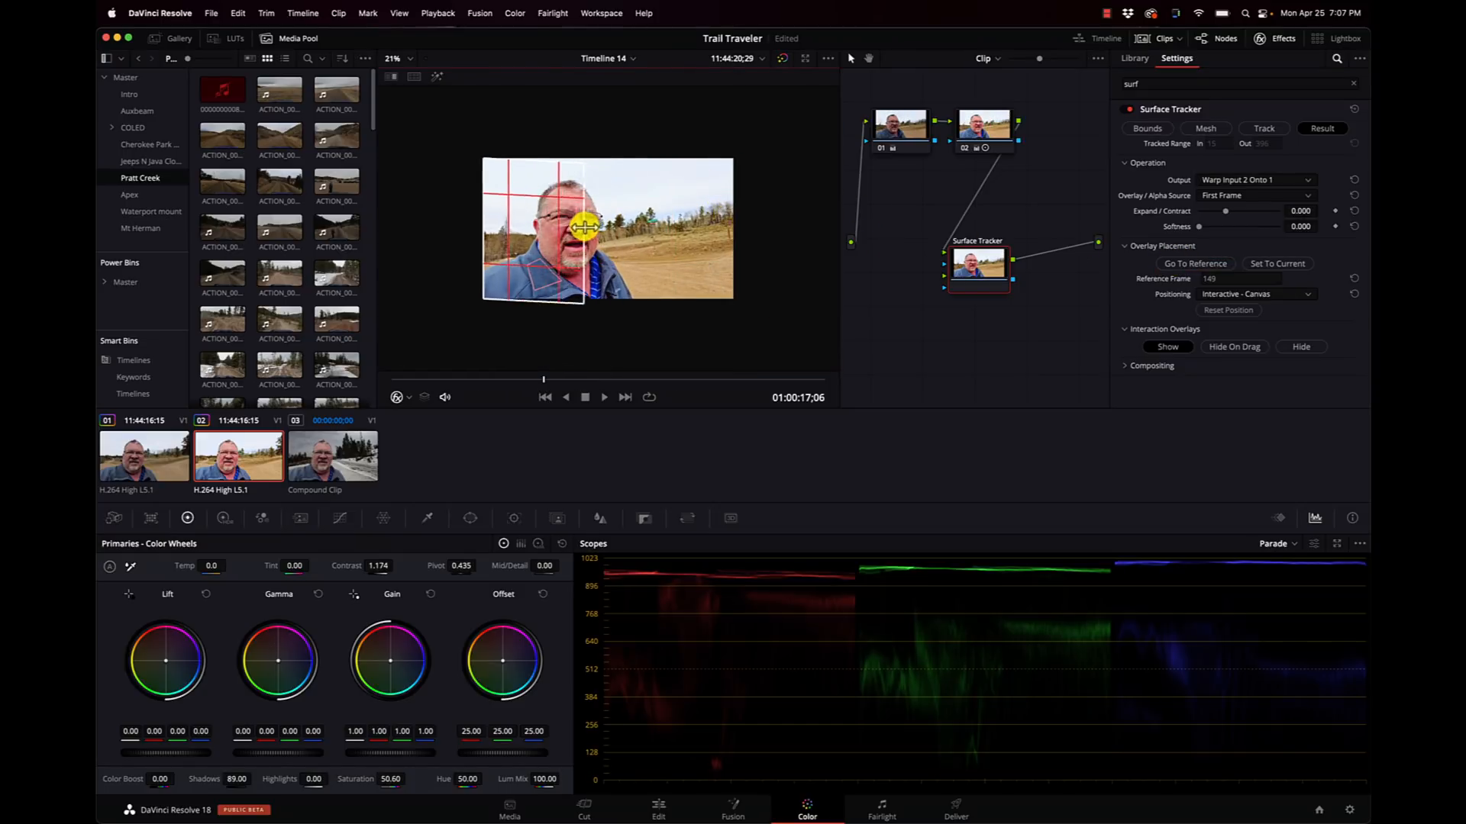
drag(584, 226, 524, 150)
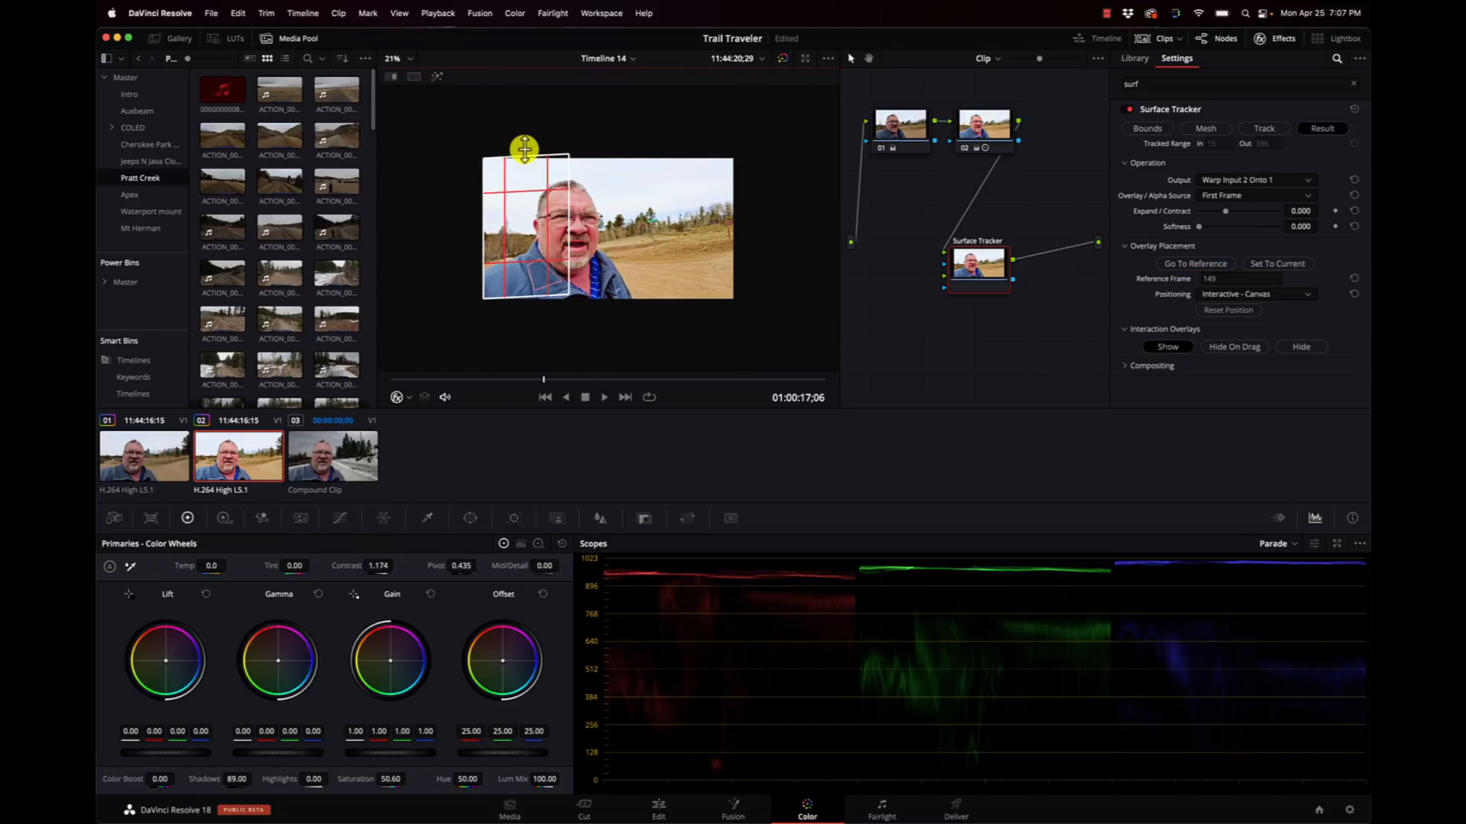
drag(524, 149, 530, 258)
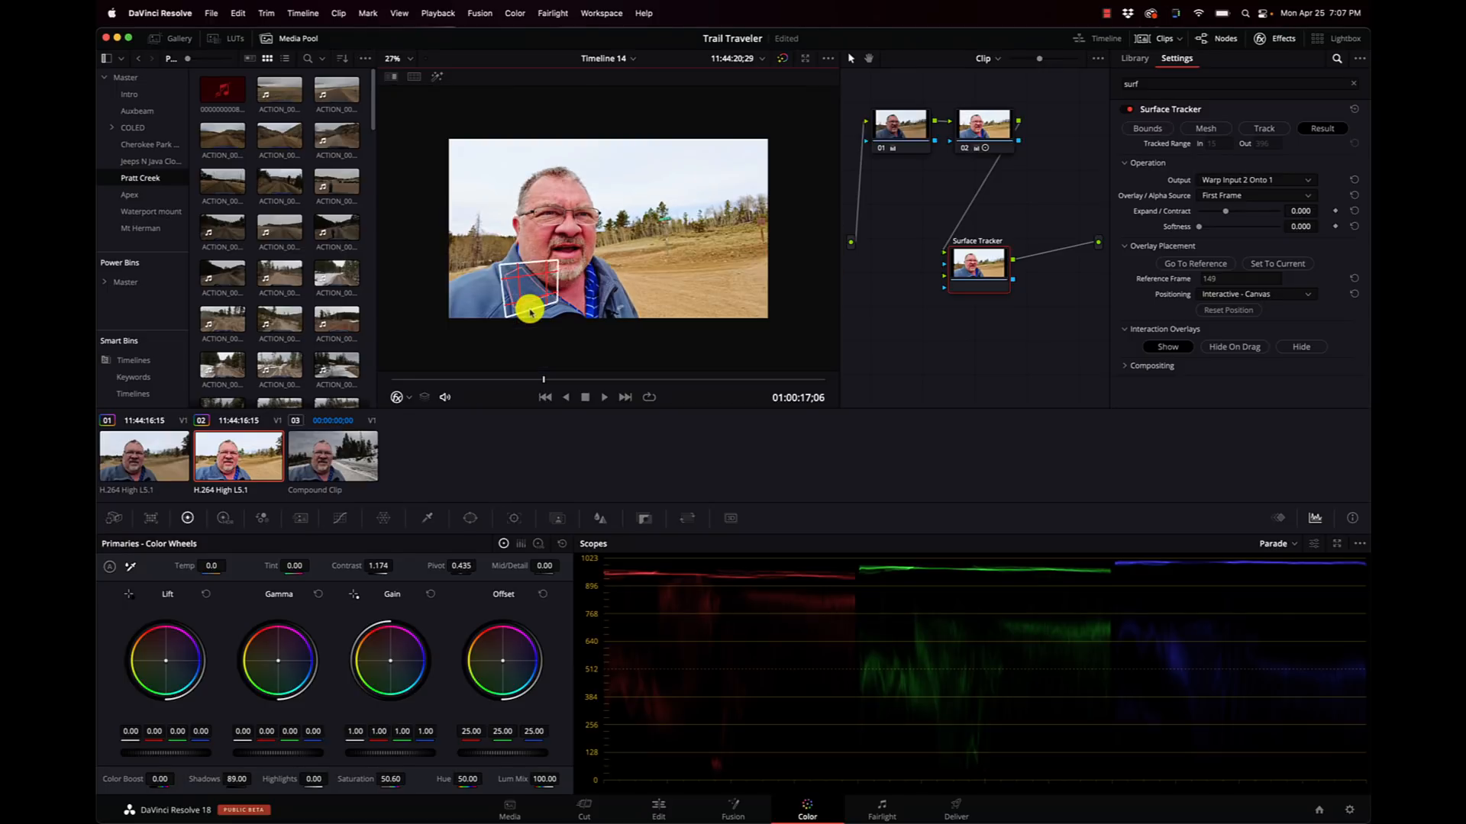
mouse_move(150, 316)
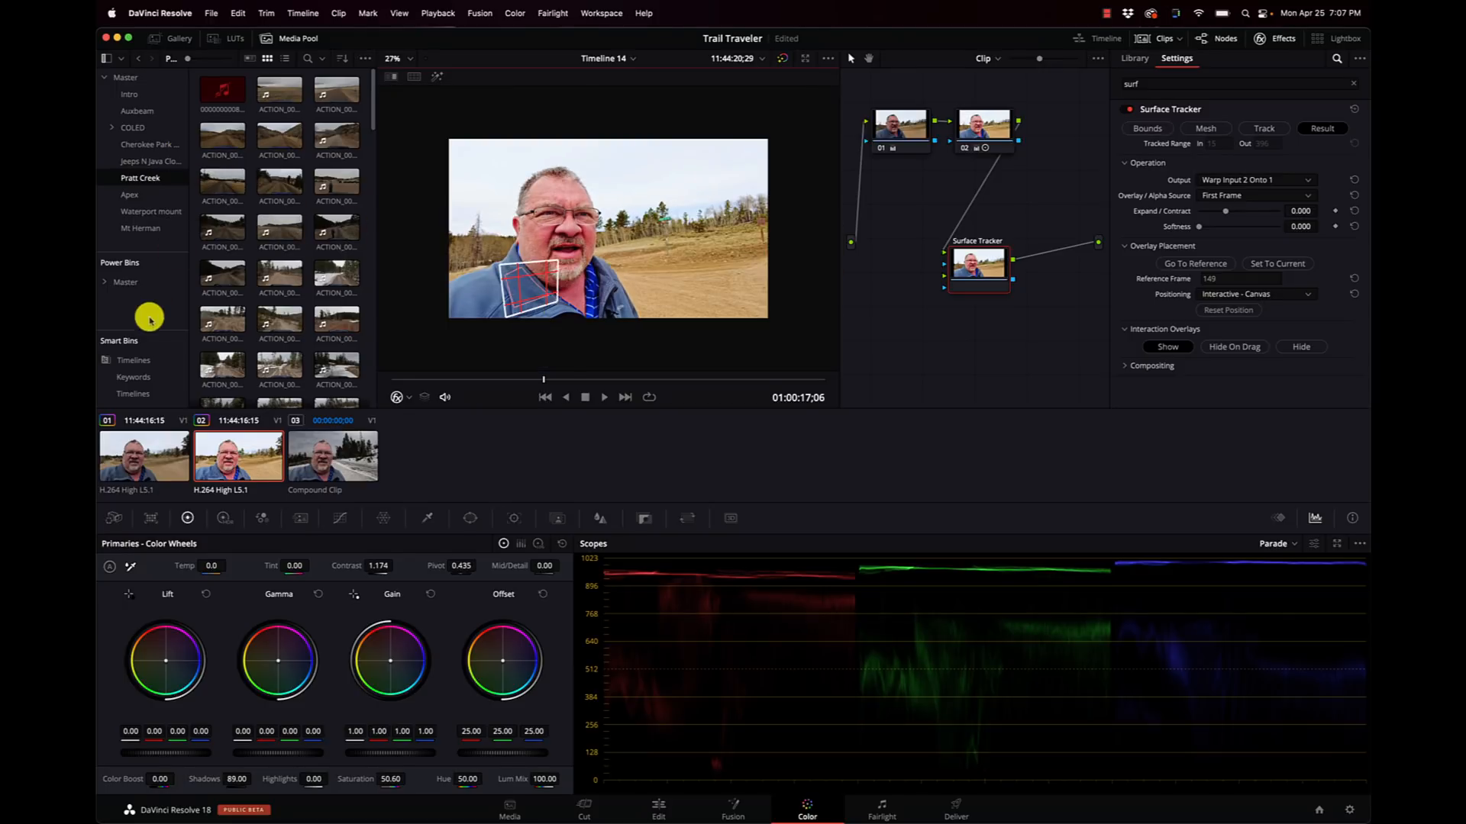
Step: Open the Master bin holding the TT-Logo.png image
click(125, 282)
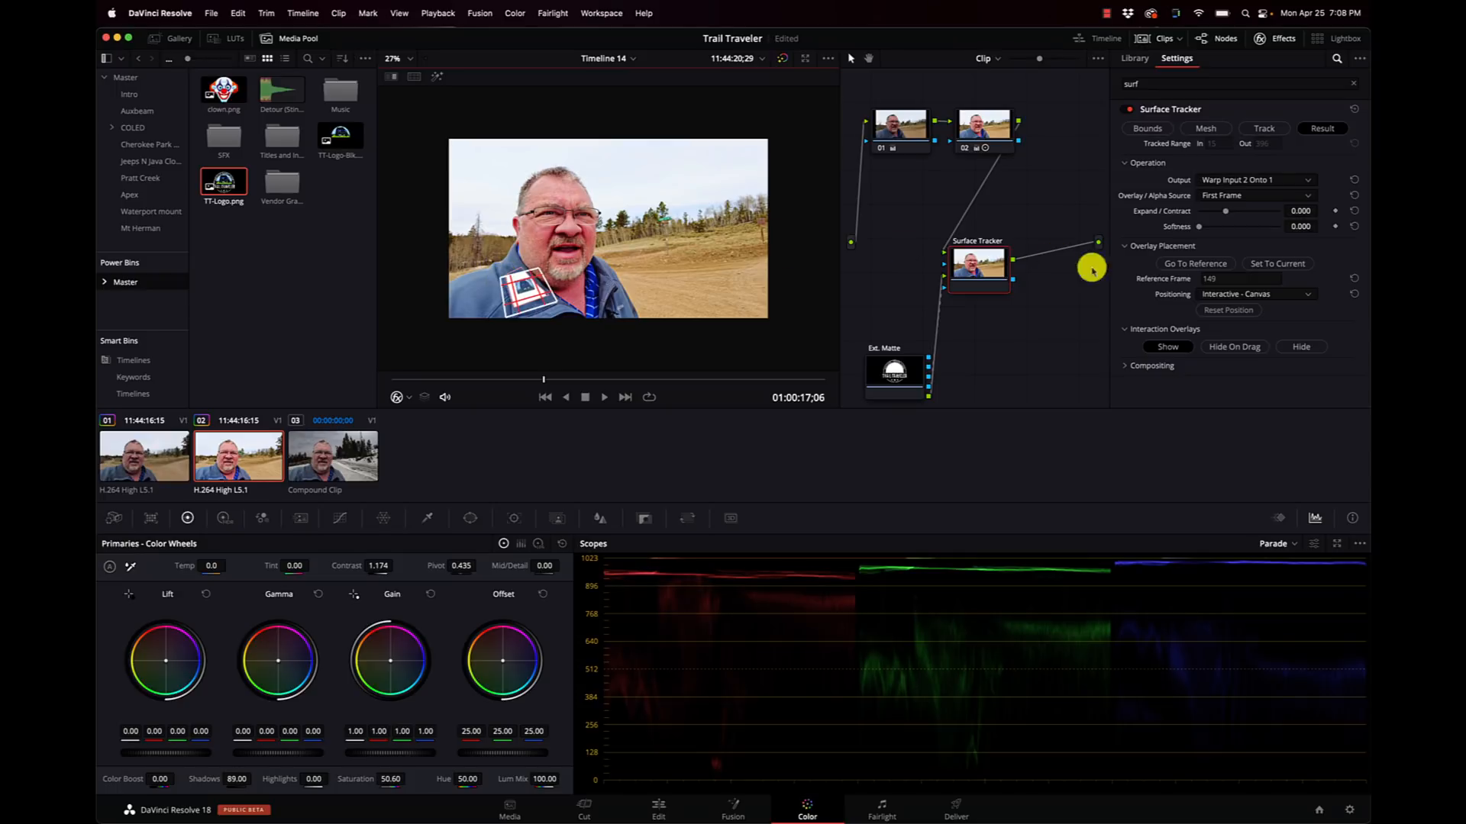
Step: Lower the overlay opacity to 0.723 and shift the logo patch on the left chest
click(1152, 366)
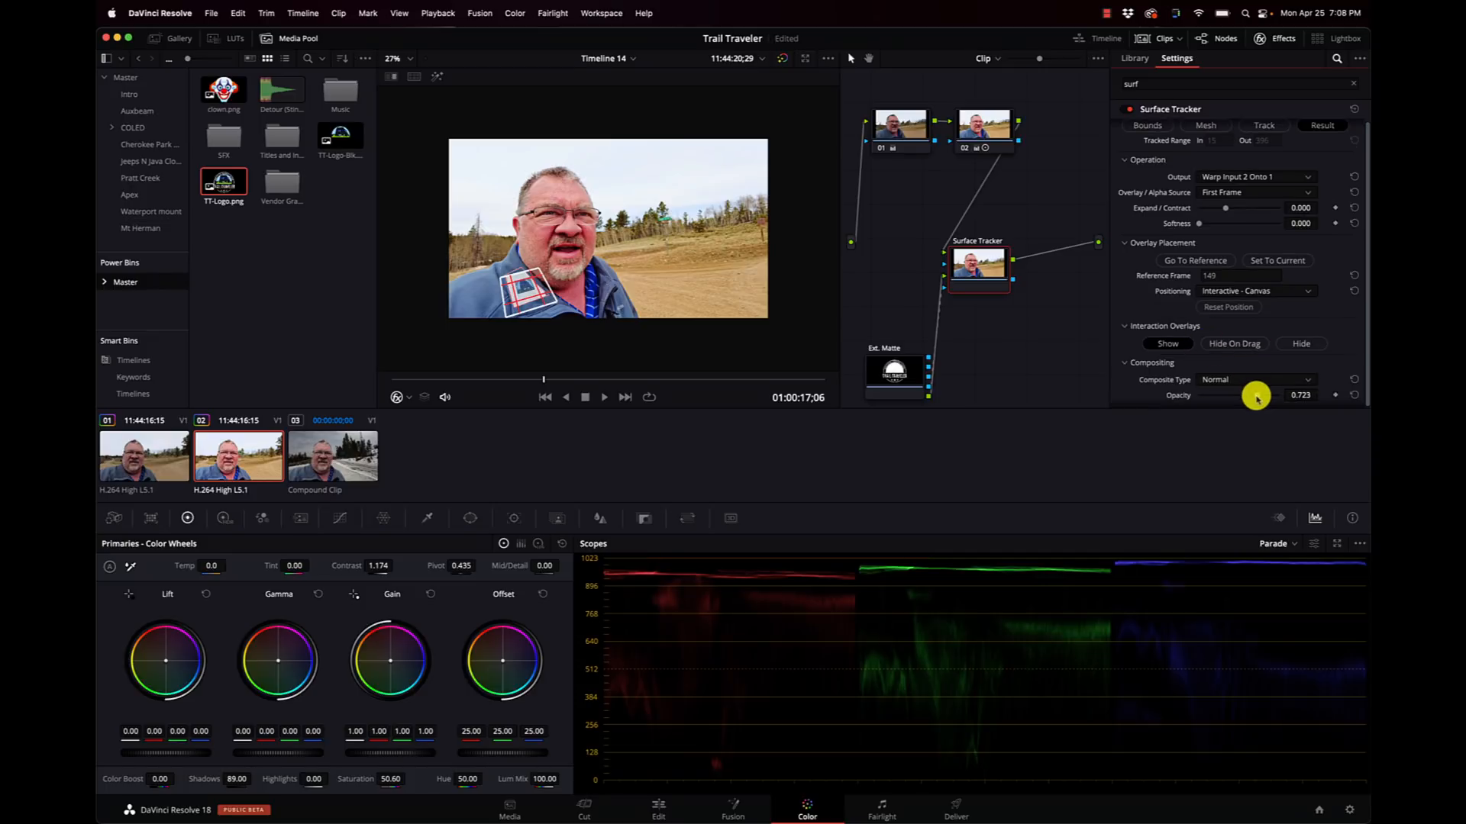
click(392, 58)
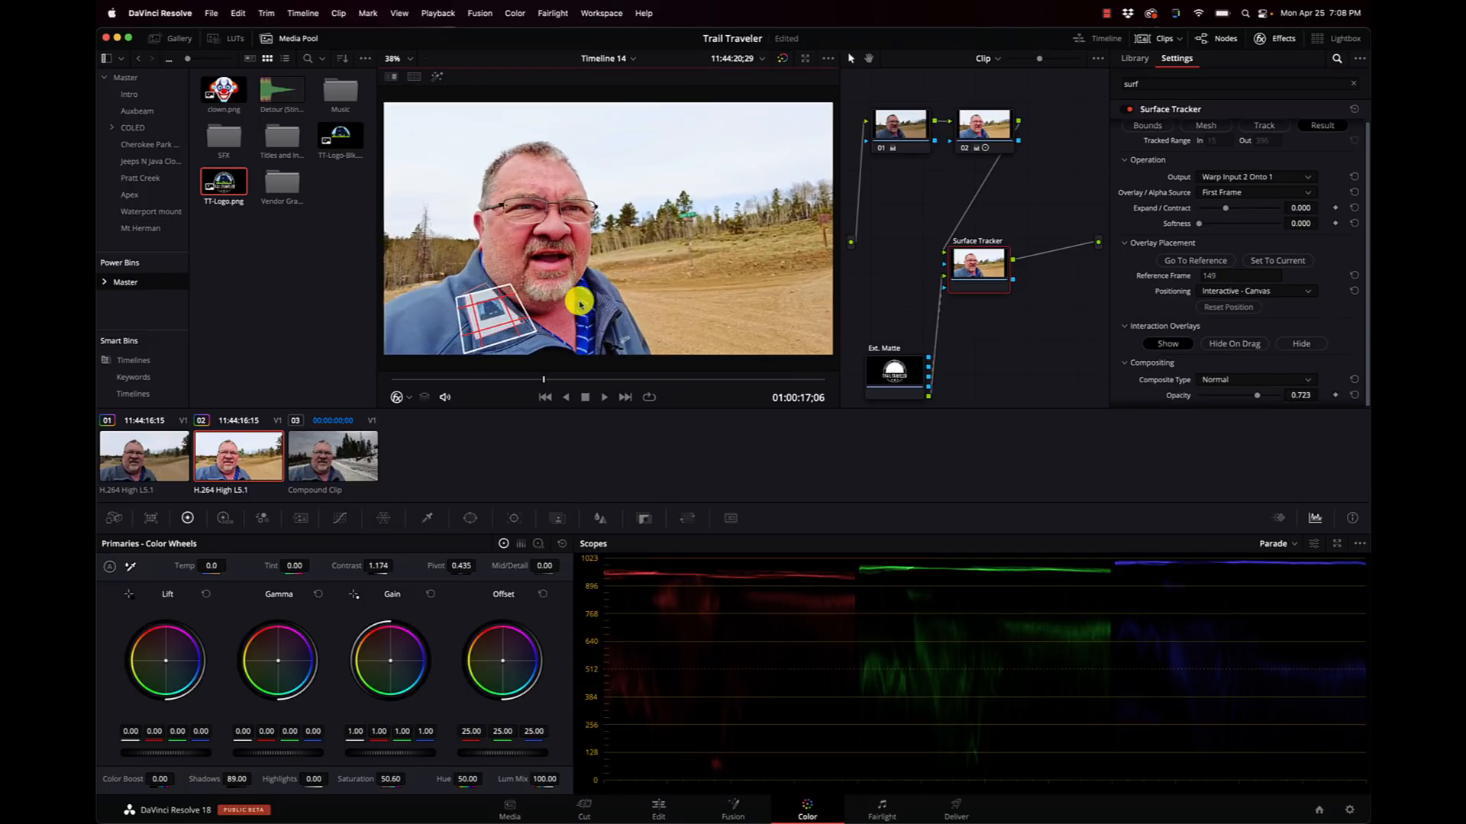
drag(578, 303, 532, 332)
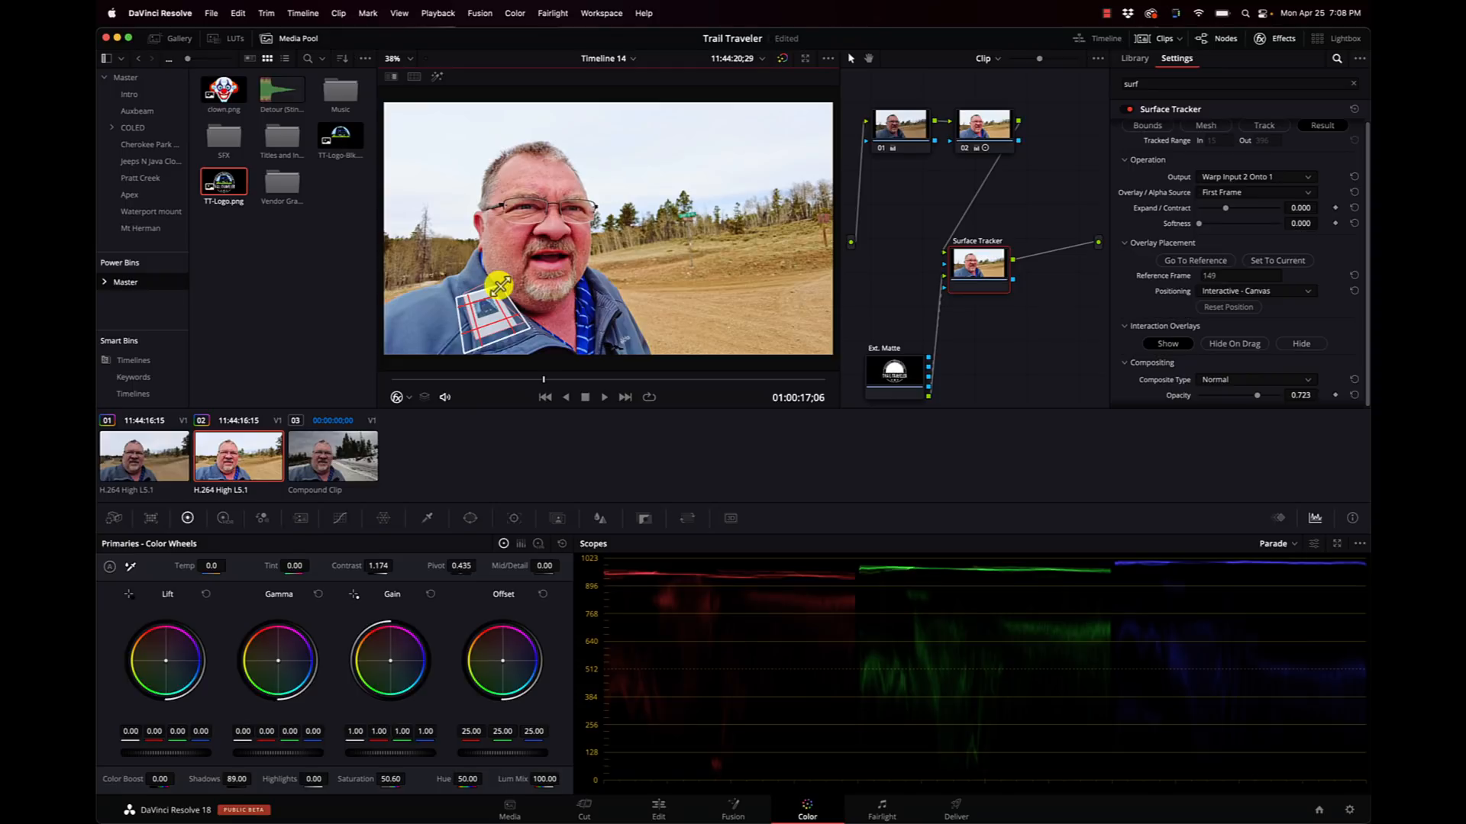
click(1134, 58)
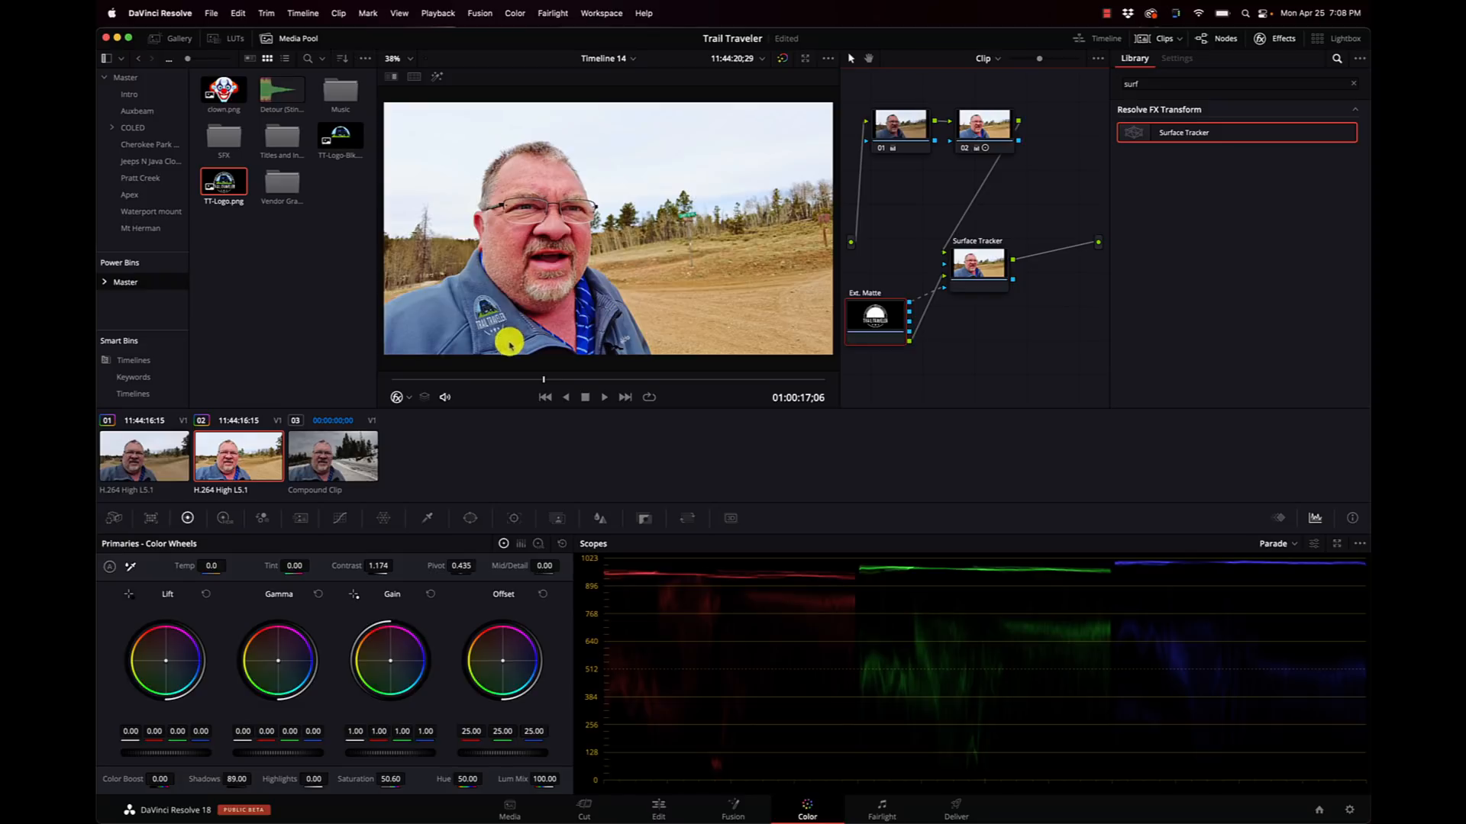
mouse_move(984, 187)
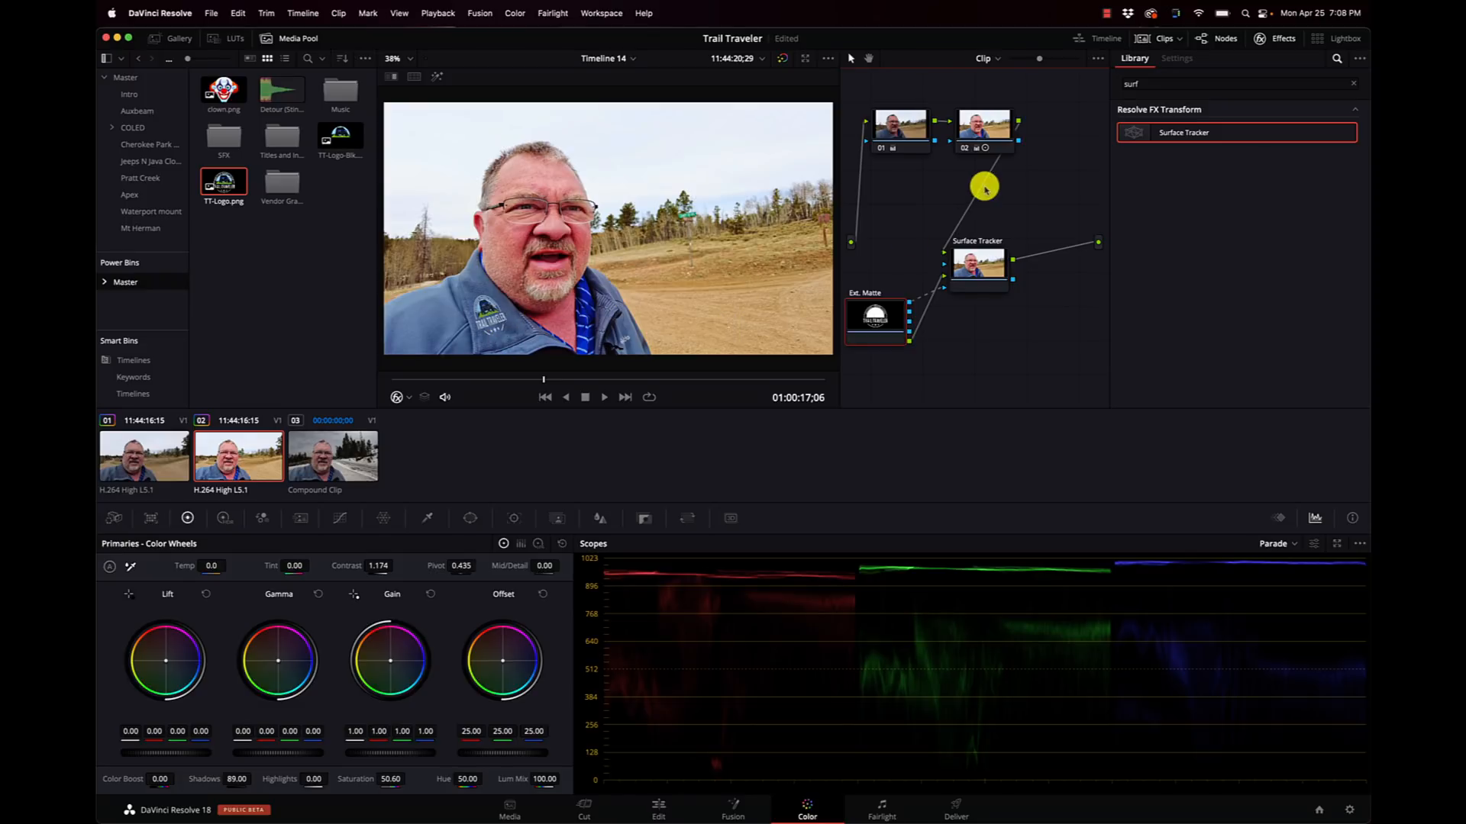
Step: Reselect the Surface Tracker node and nudge the logo into place on the chest
click(1176, 58)
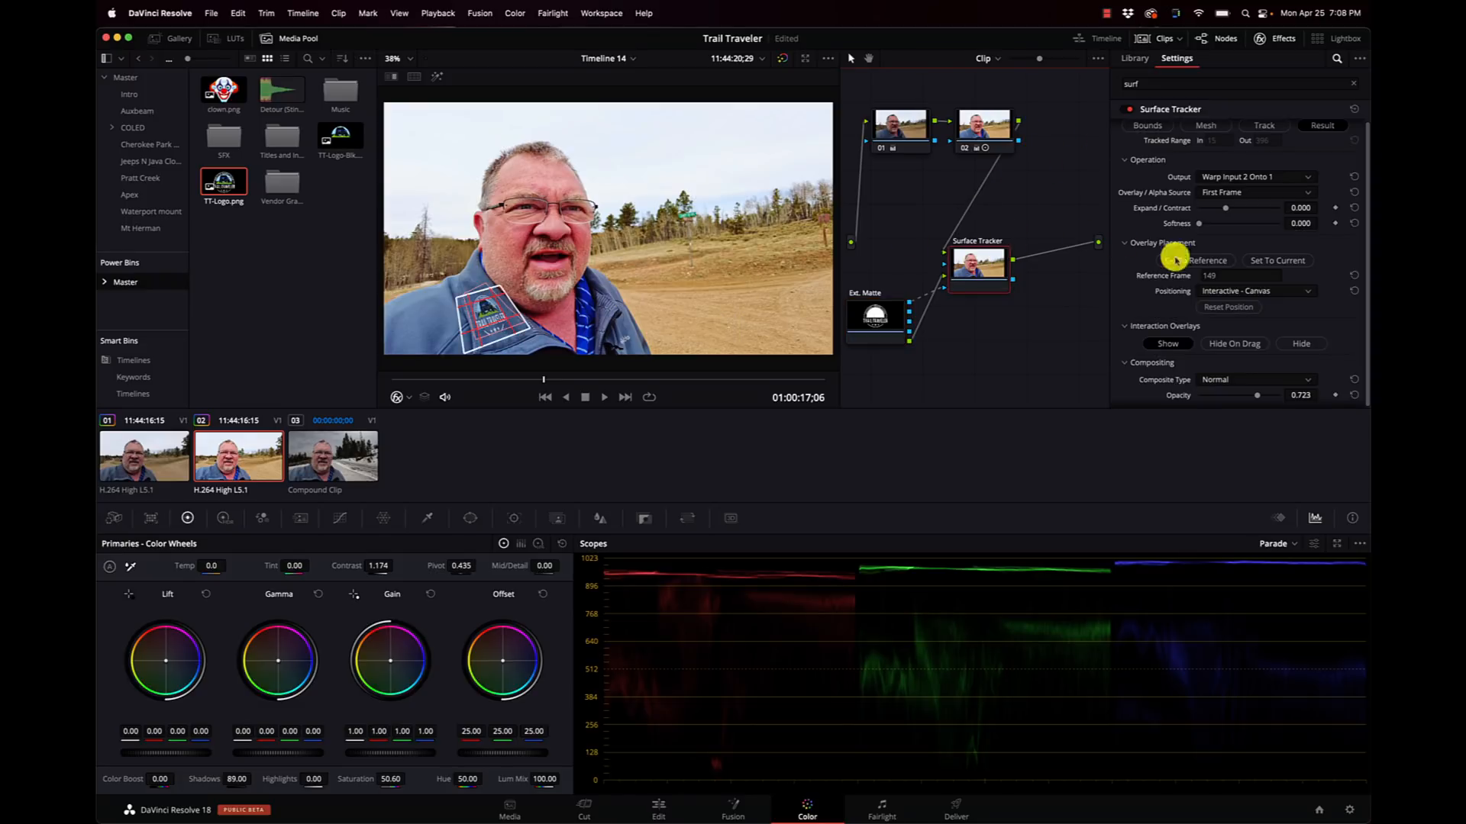
mouse_move(942, 288)
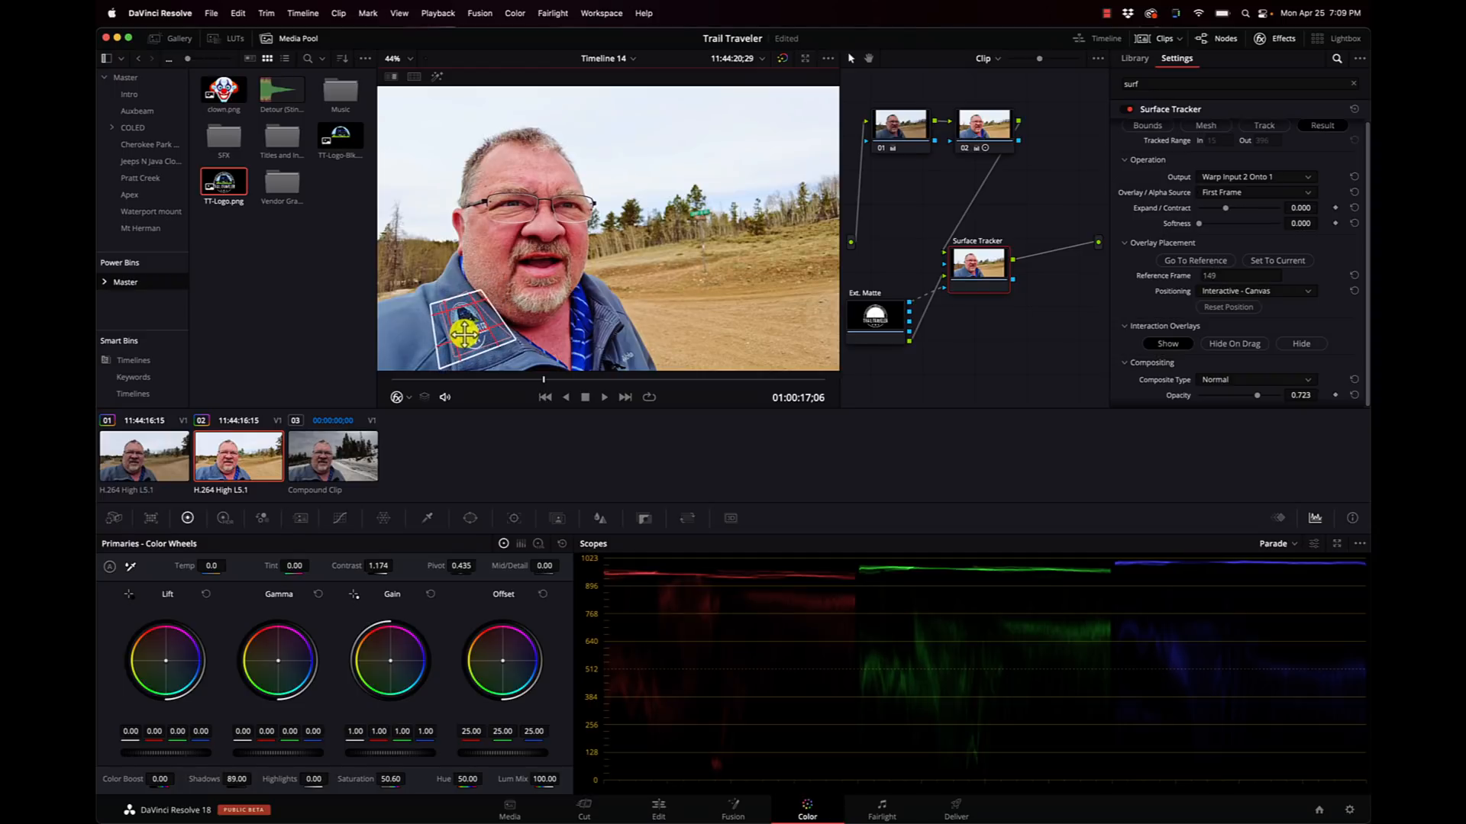
drag(465, 327, 483, 287)
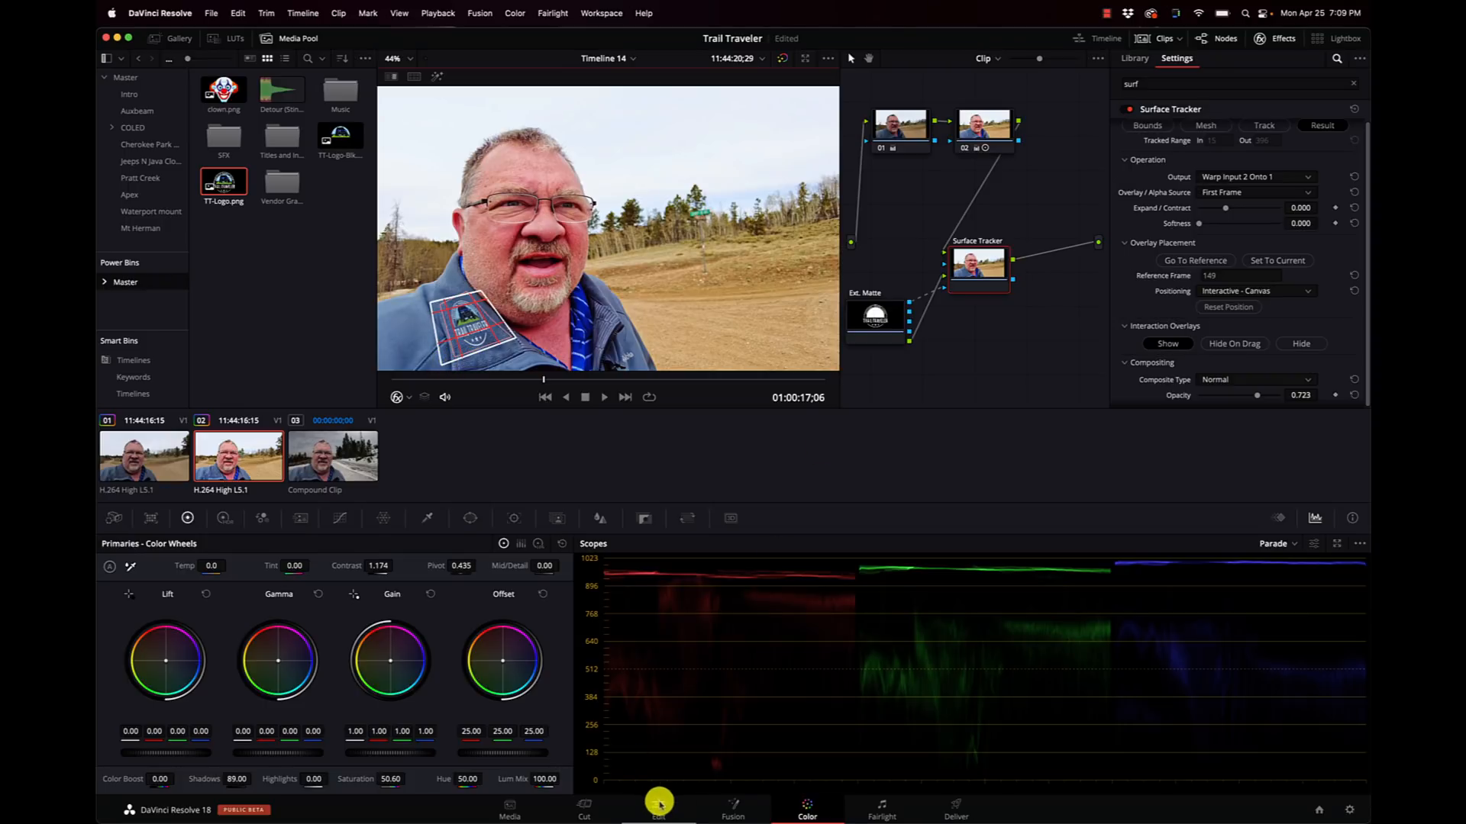
click(658, 810)
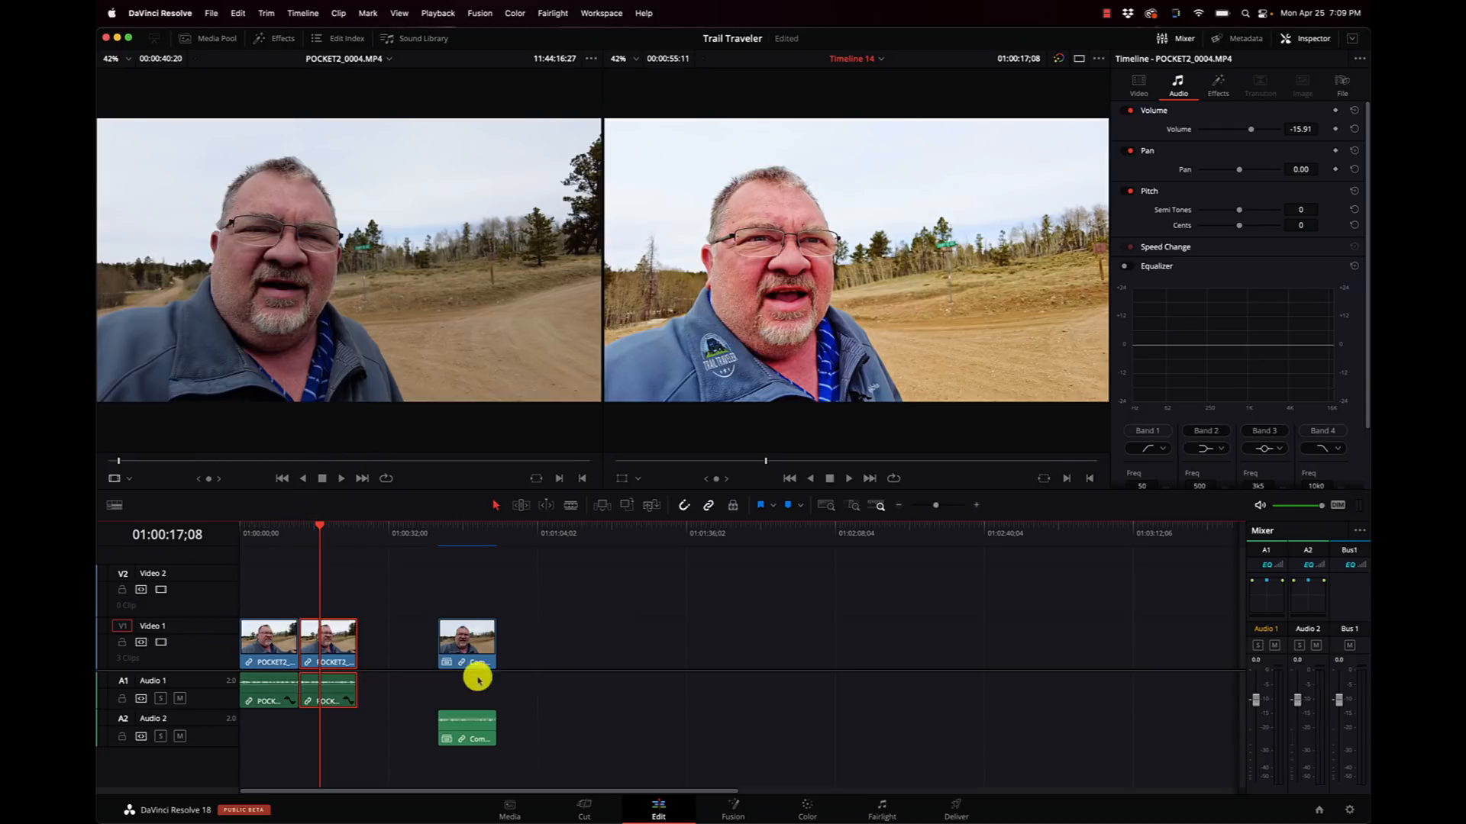
click(583, 809)
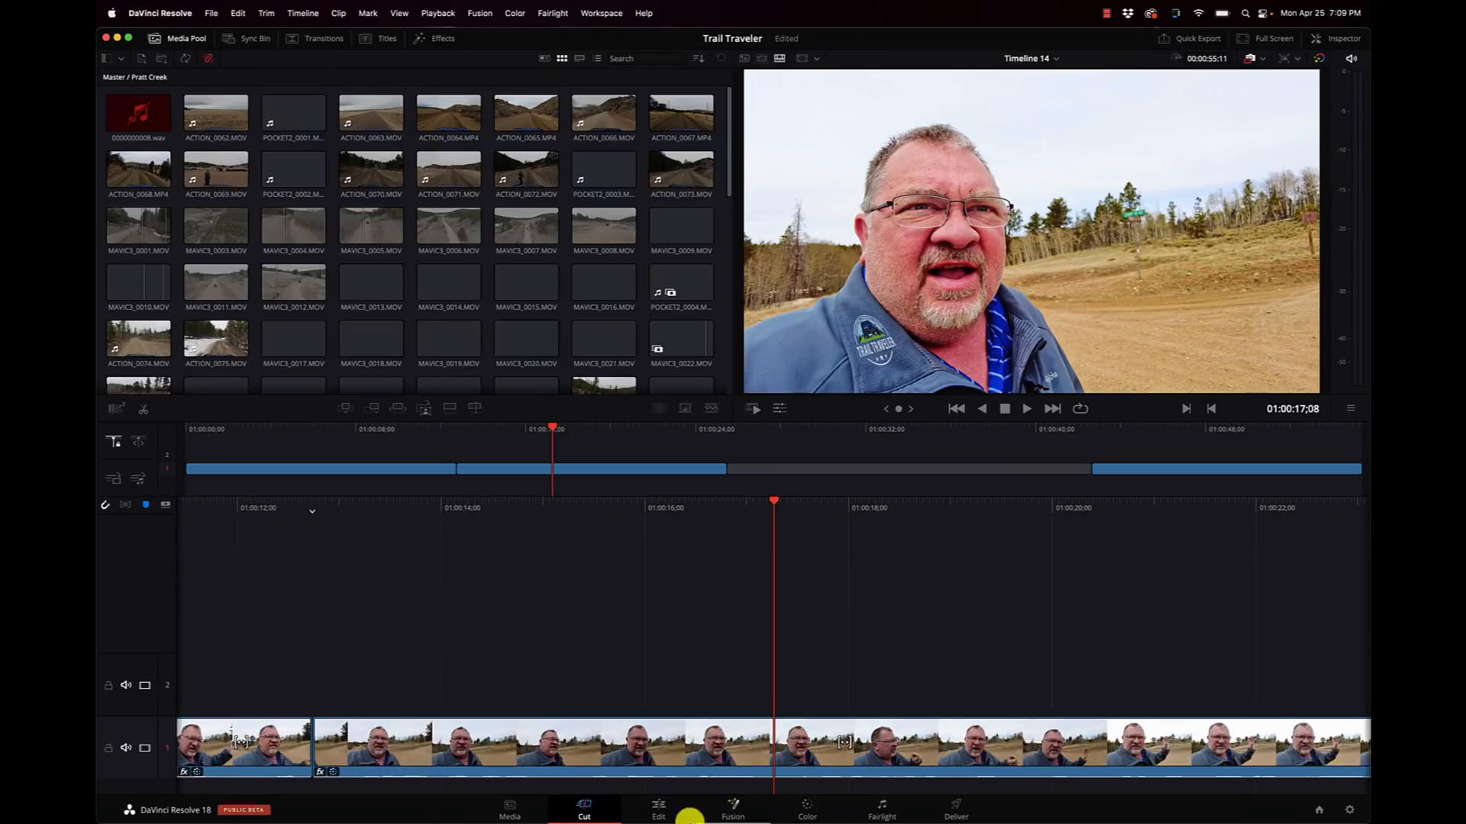
click(806, 810)
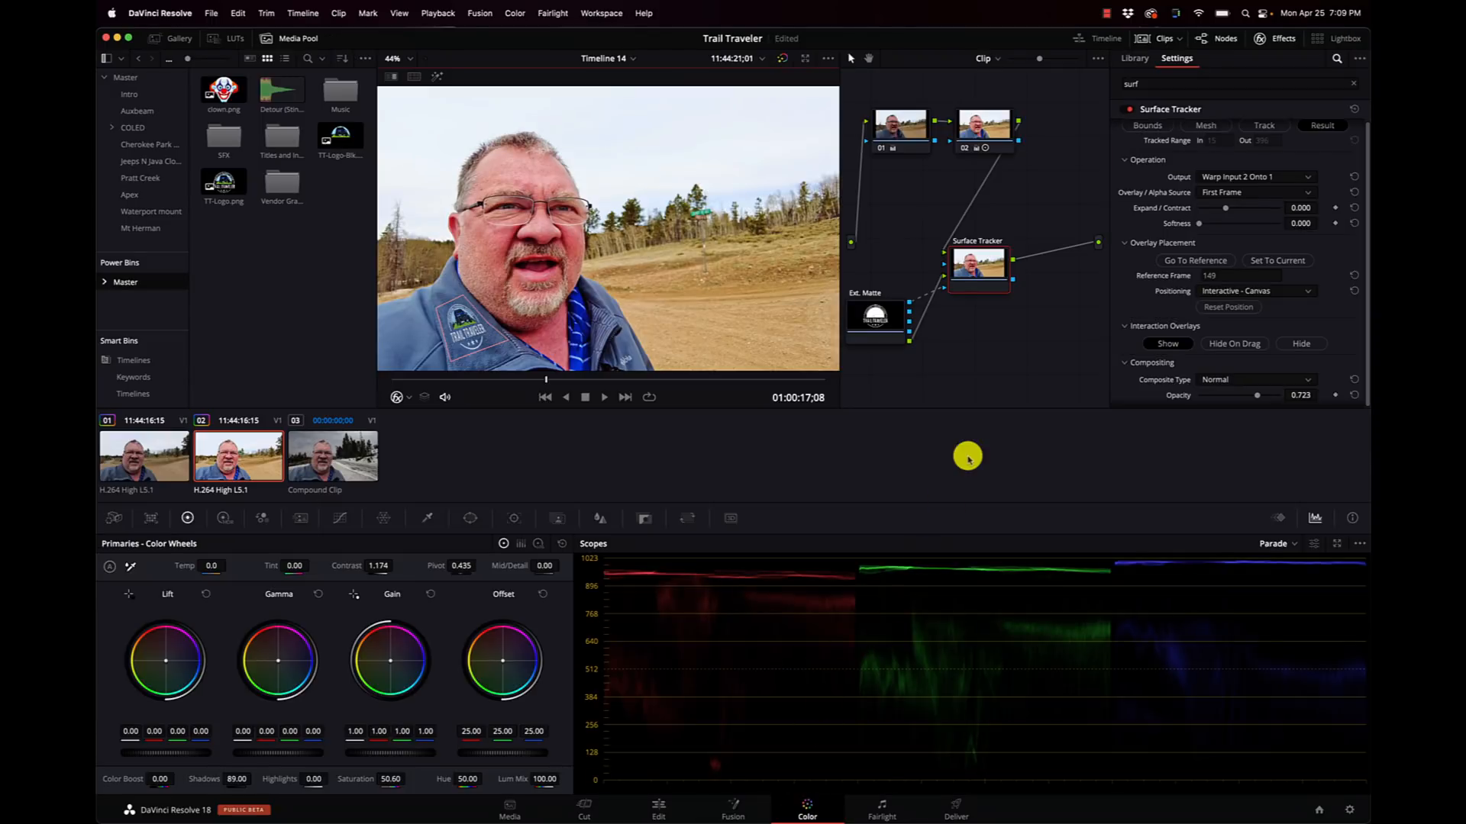
mouse_move(1175, 239)
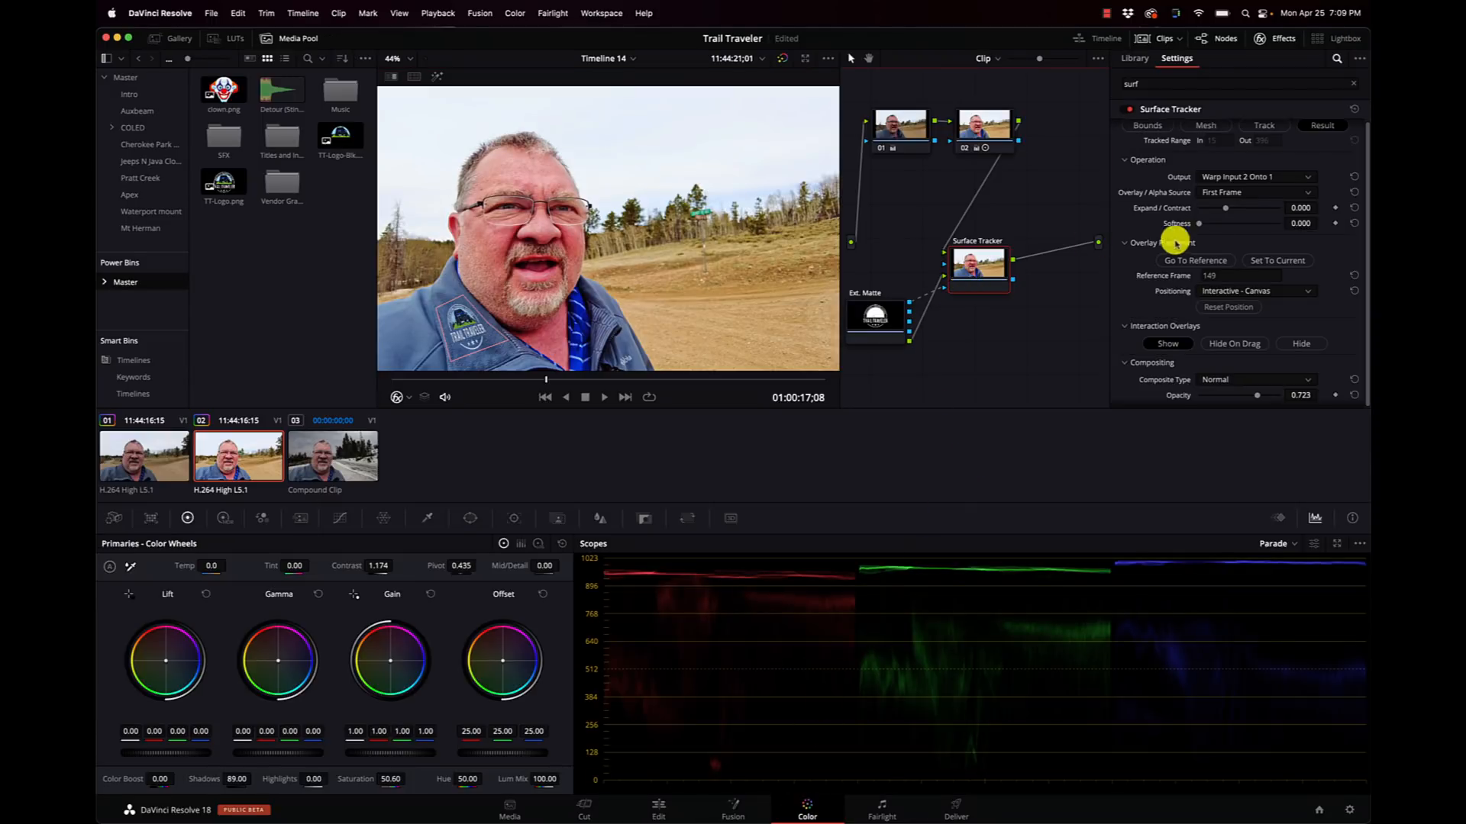